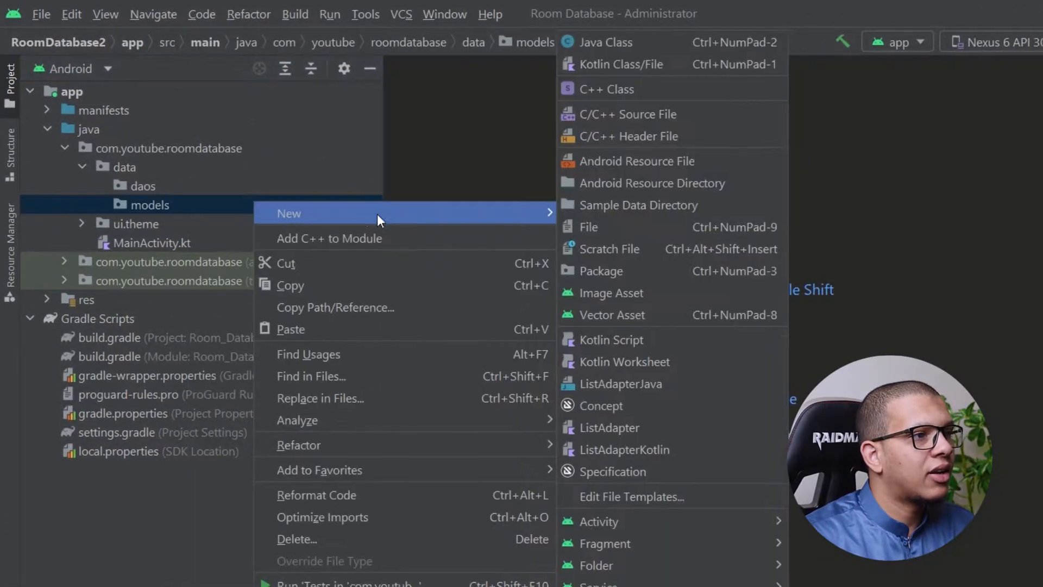
pyautogui.click(622, 64)
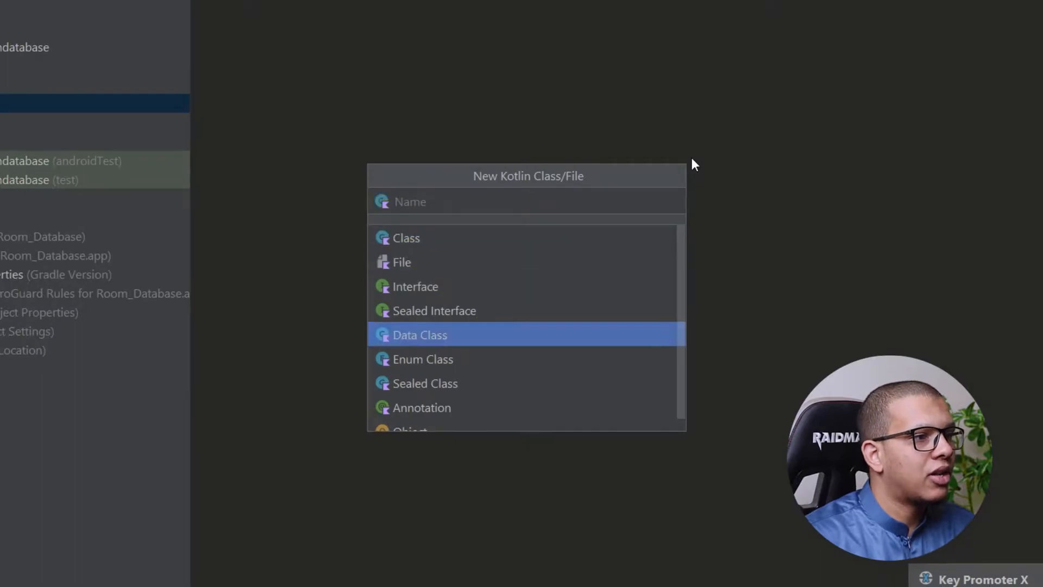
pyautogui.write('Word')
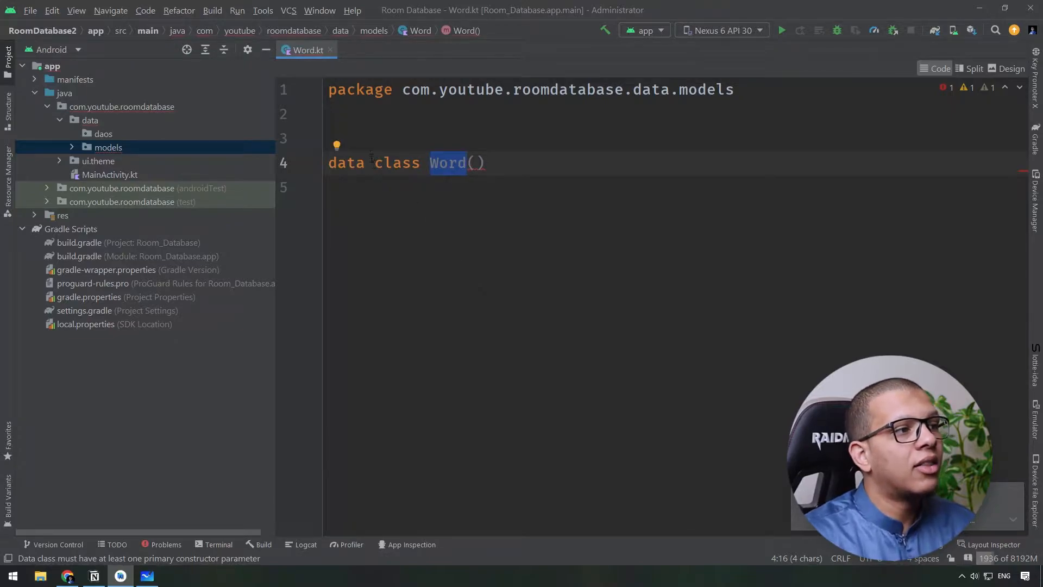
pyautogui.write('0')
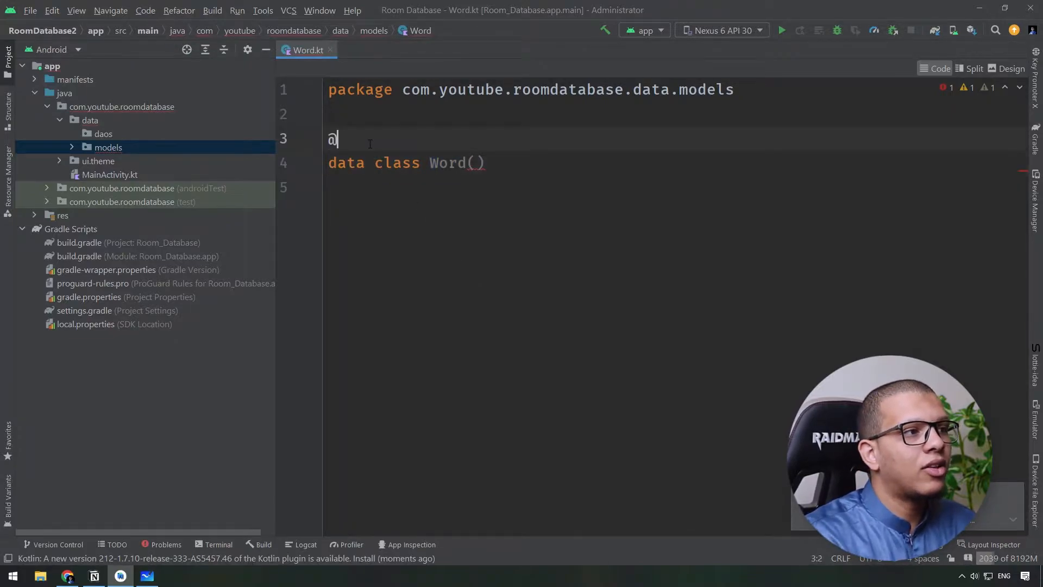
pyautogui.write('@Entity')
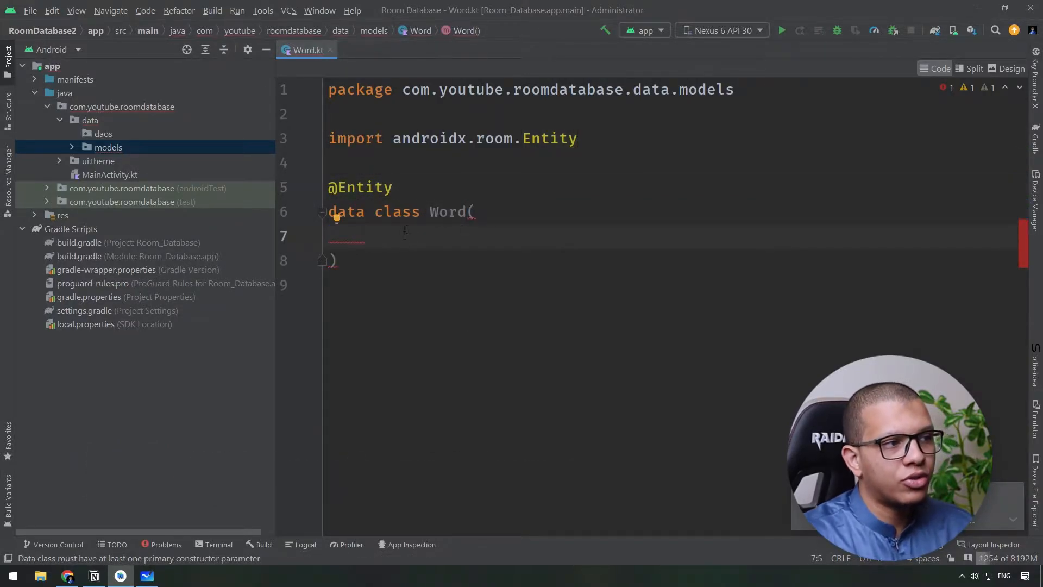
pyautogui.write('val')
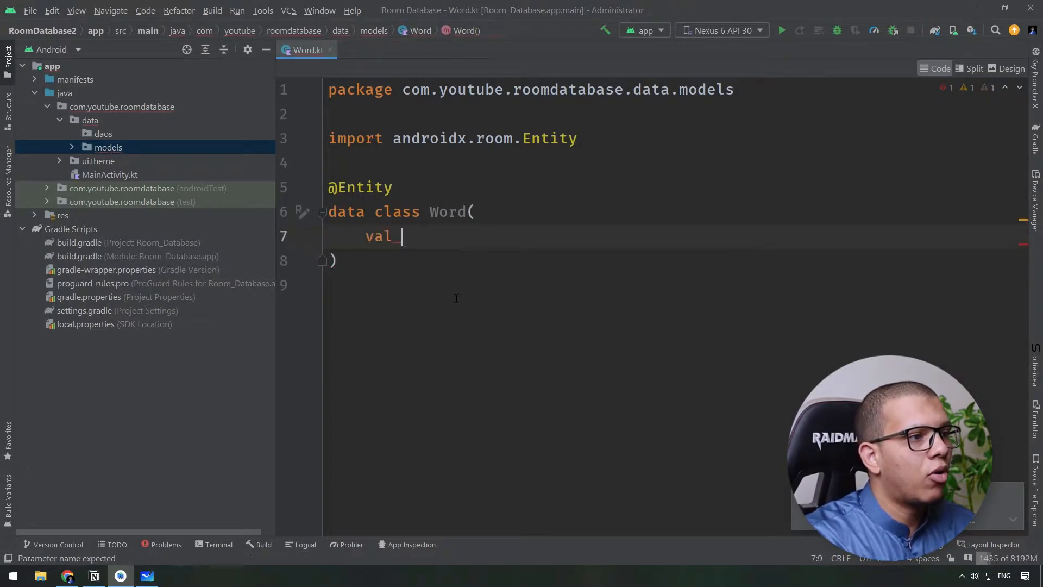
pyautogui.write('id:')
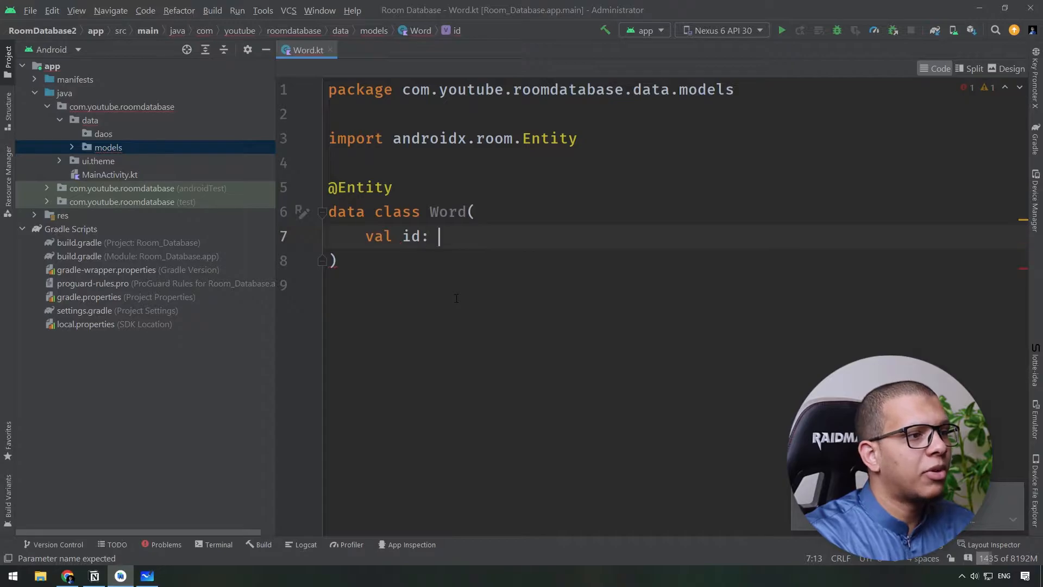
pyautogui.write('Int')
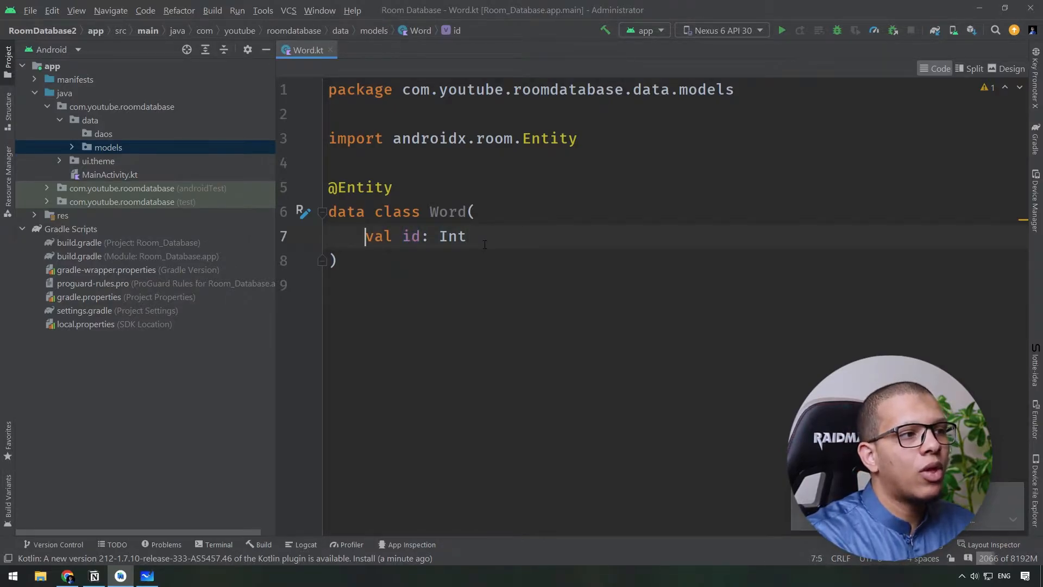
pyautogui.write('@PrimaryKey')
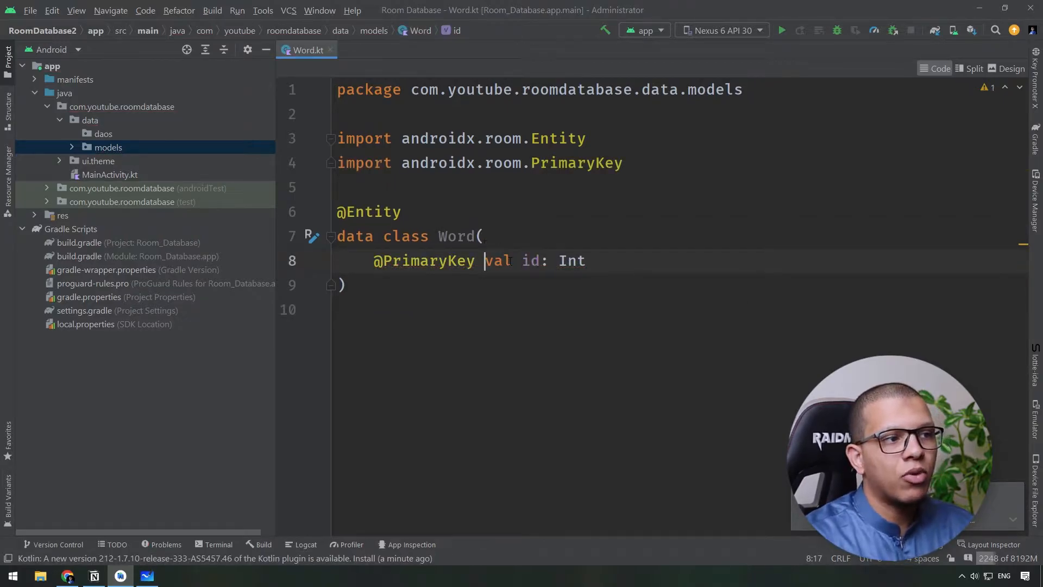
pyautogui.doubleClick(456, 237)
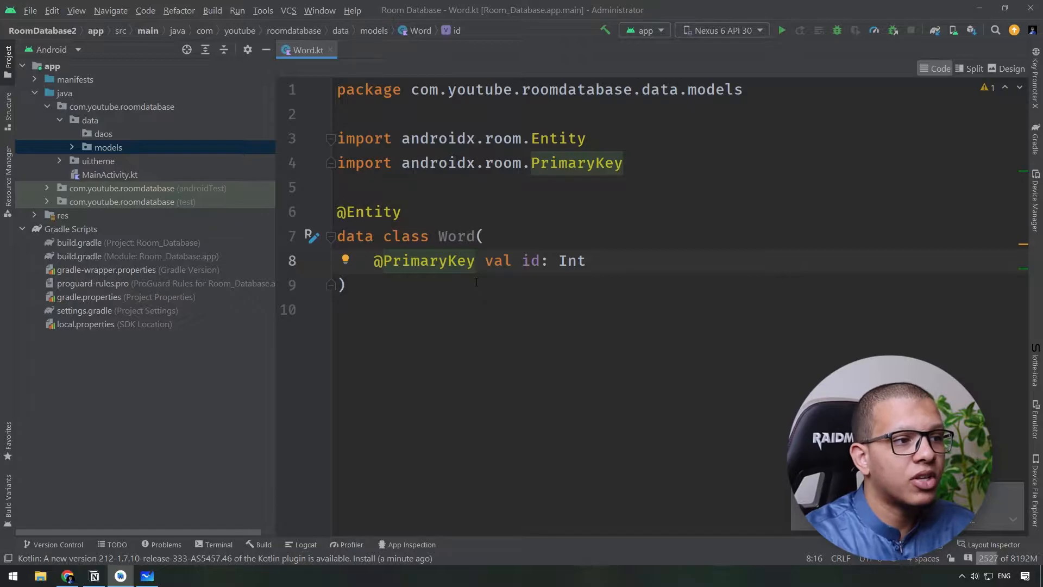
pyautogui.click(574, 260)
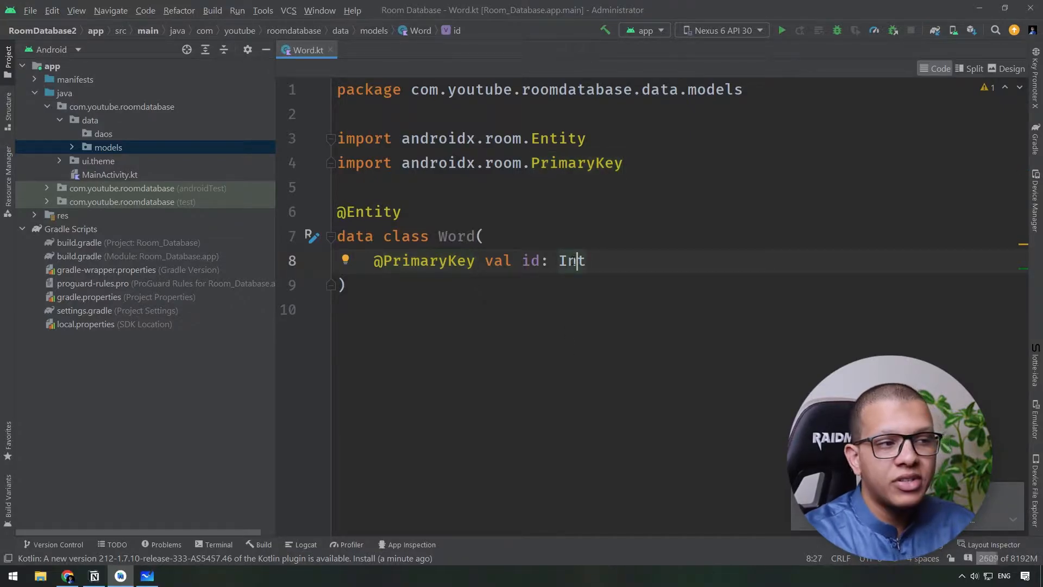
pyautogui.doubleClick(530, 260)
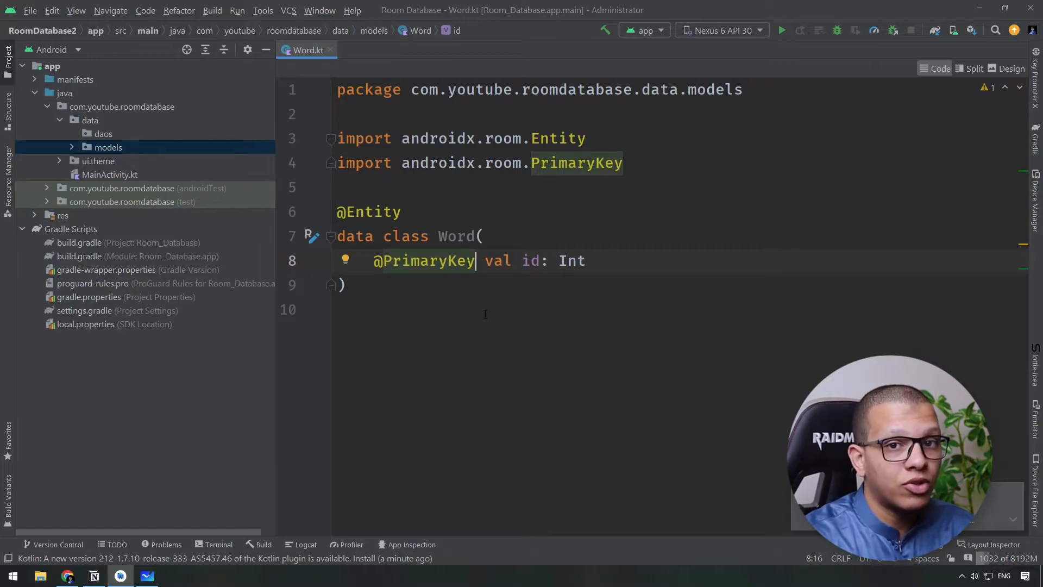
pyautogui.write('()')
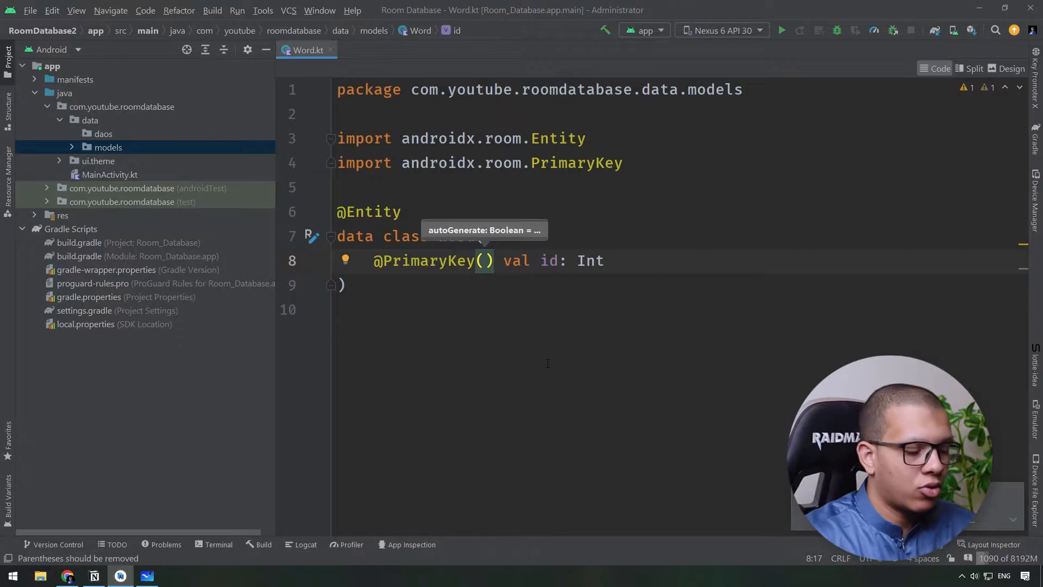
pyautogui.write('autoGenerate =')
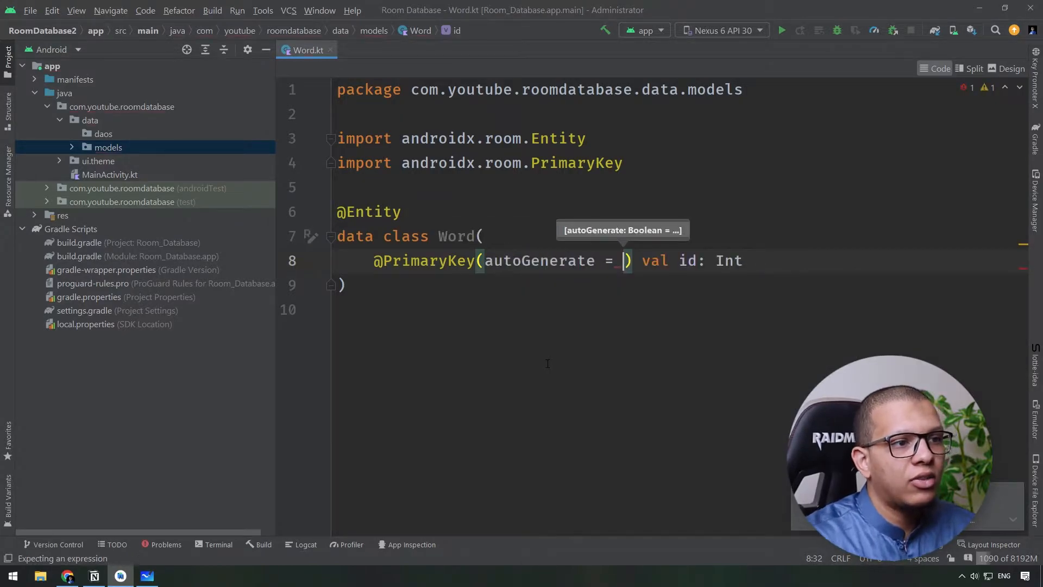
pyautogui.write('true')
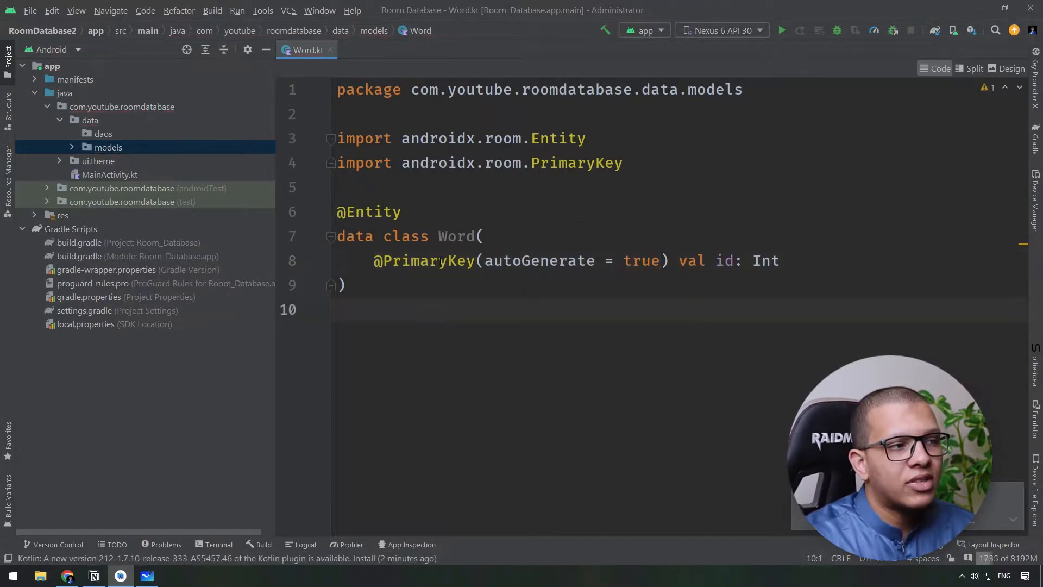
pyautogui.write('()')
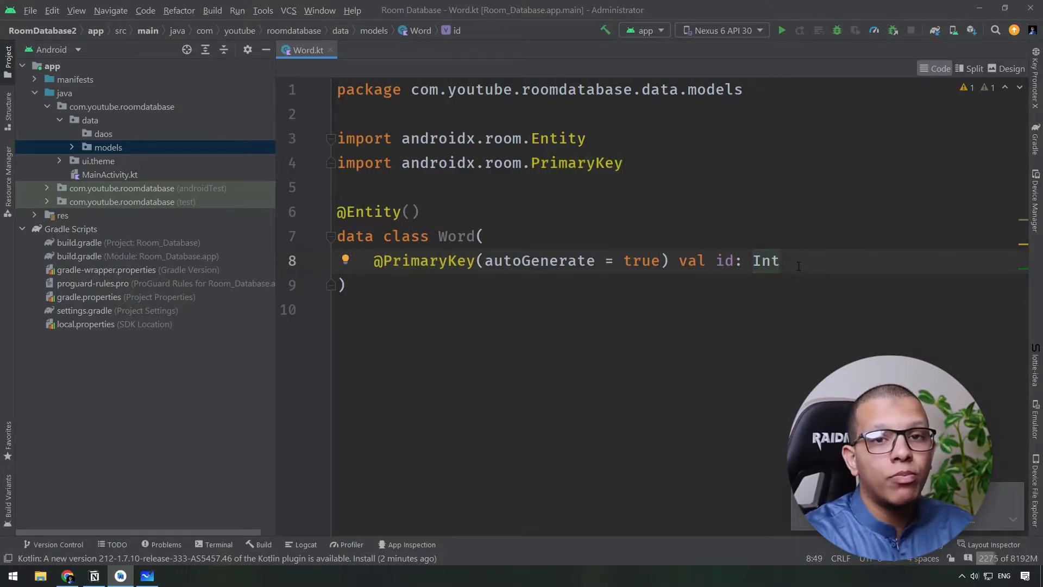
# Add a second property val word: String after id, ready for an annotation before it.
pyautogui.write(',')
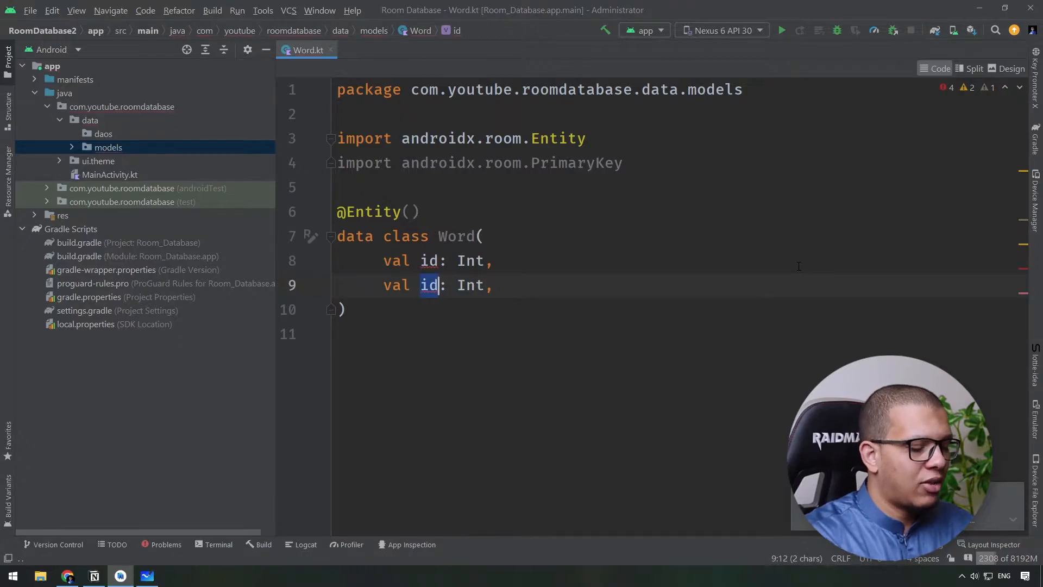
pyautogui.write('word')
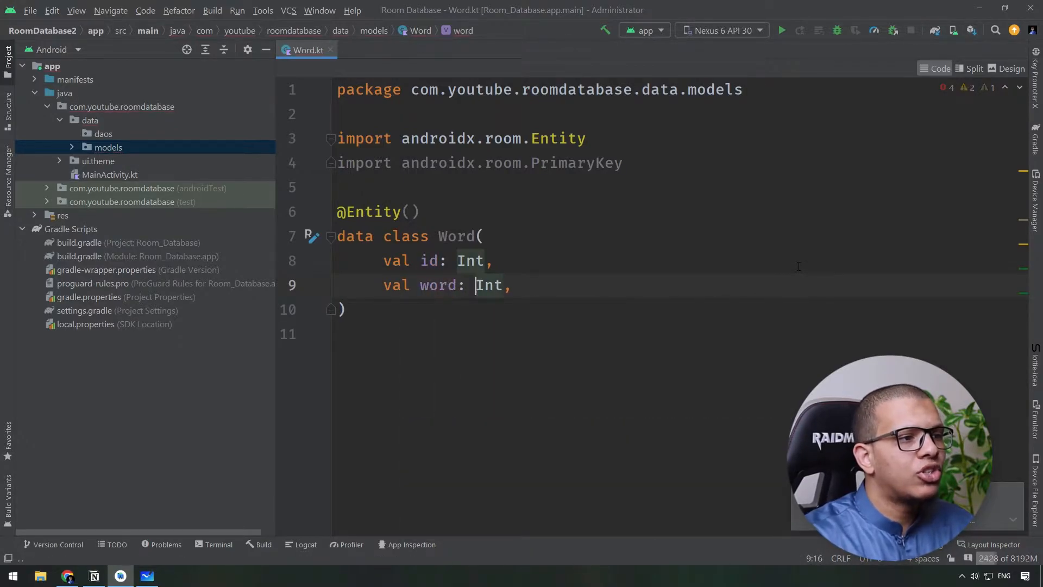
pyautogui.write('String')
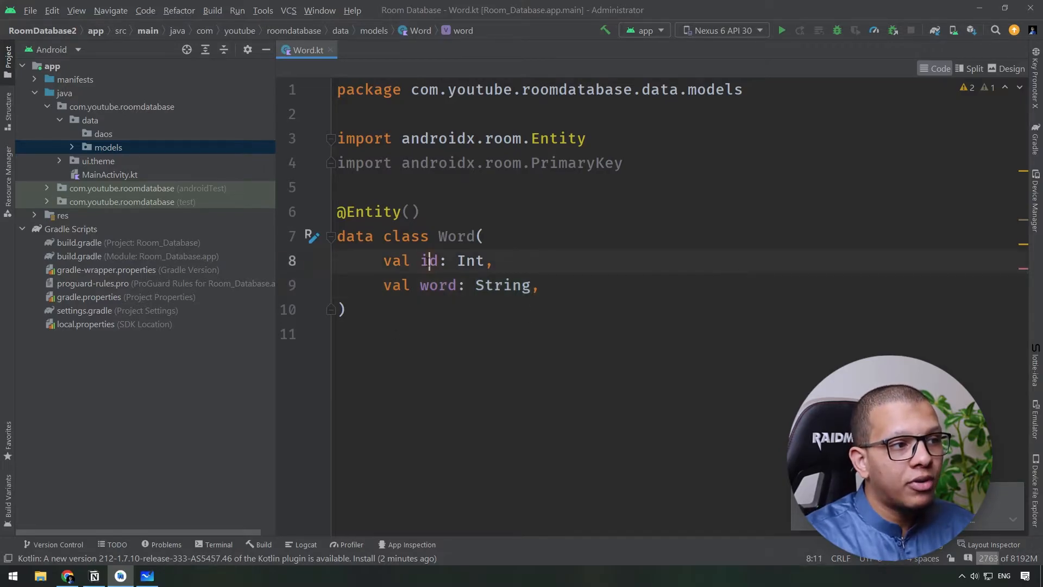
pyautogui.doubleClick(437, 284)
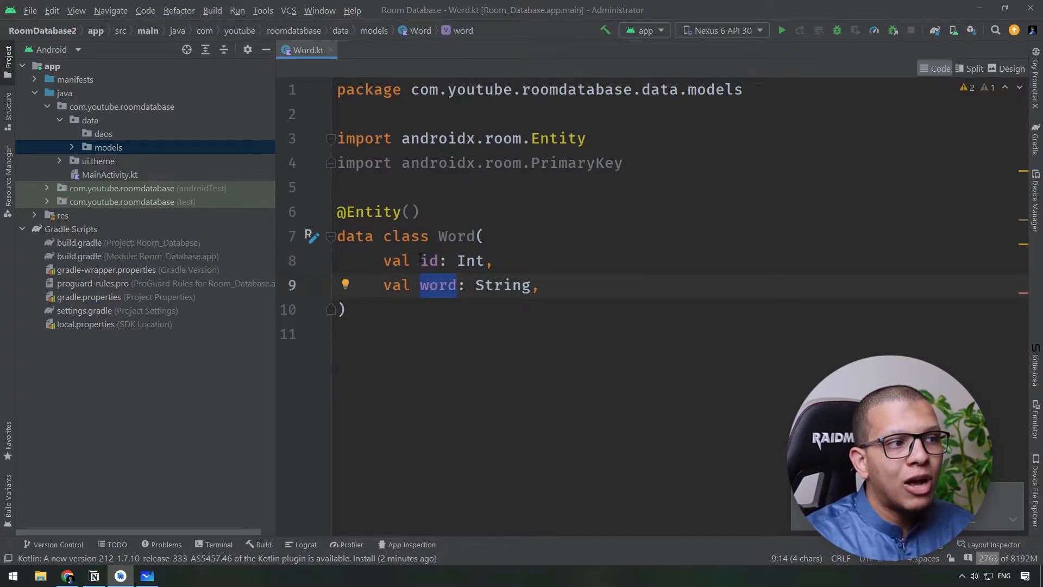
pyautogui.click(450, 284)
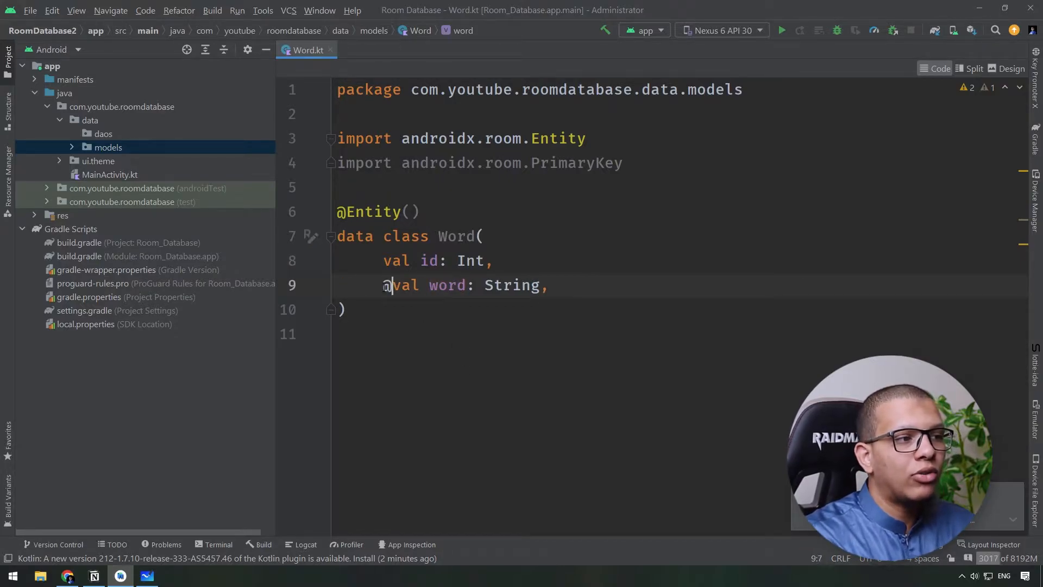
pyautogui.write('@ColumnInfo')
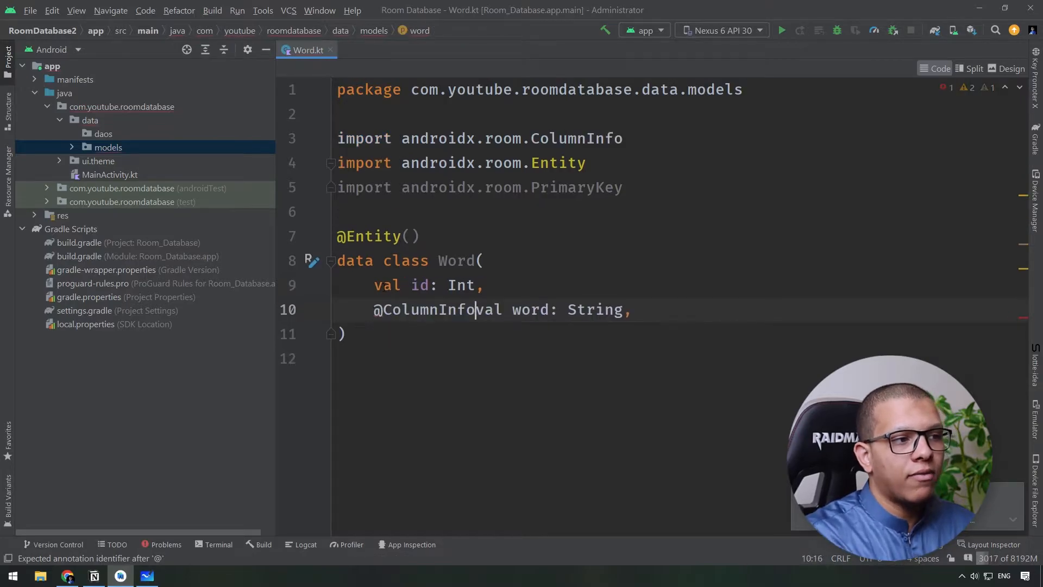
pyautogui.write('()')
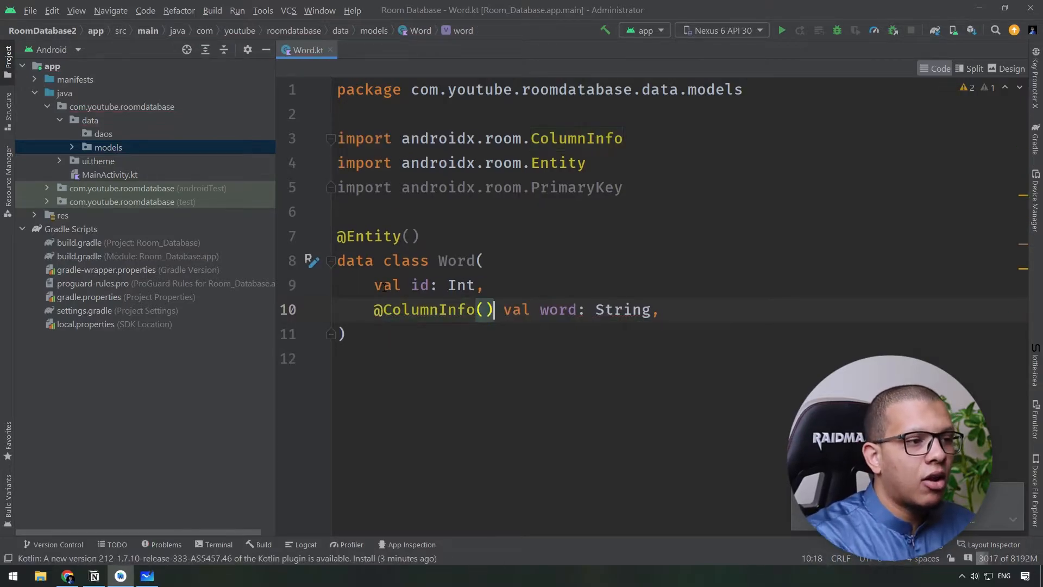
pyautogui.click(486, 309)
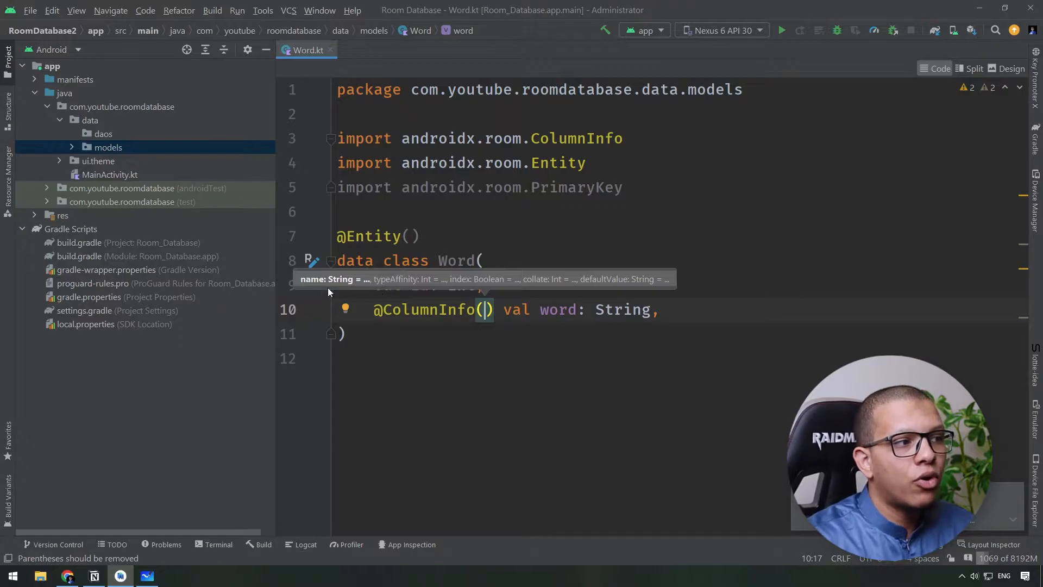
pyautogui.write('name = "')
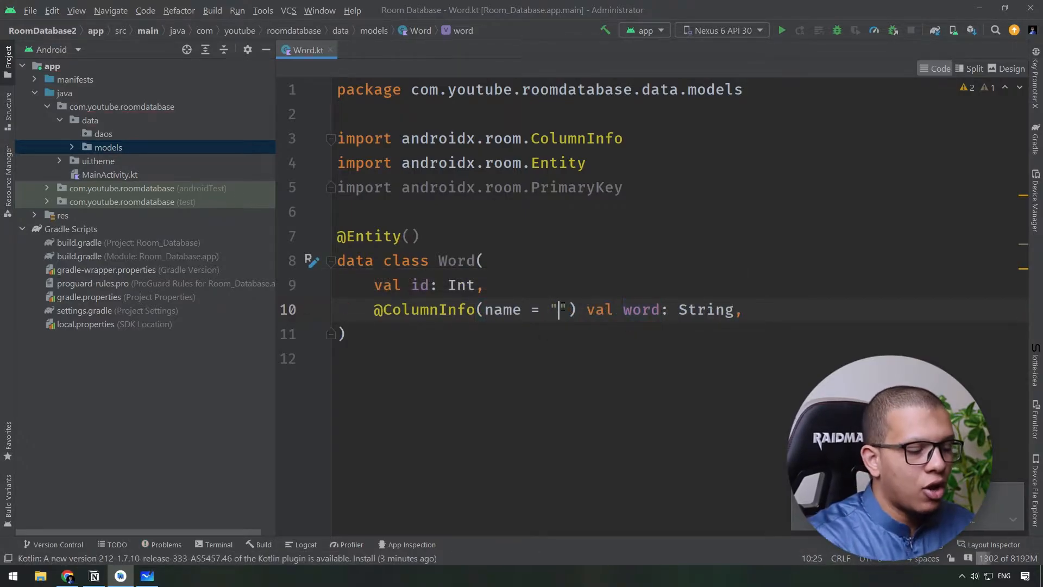
pyautogui.write('word_string')
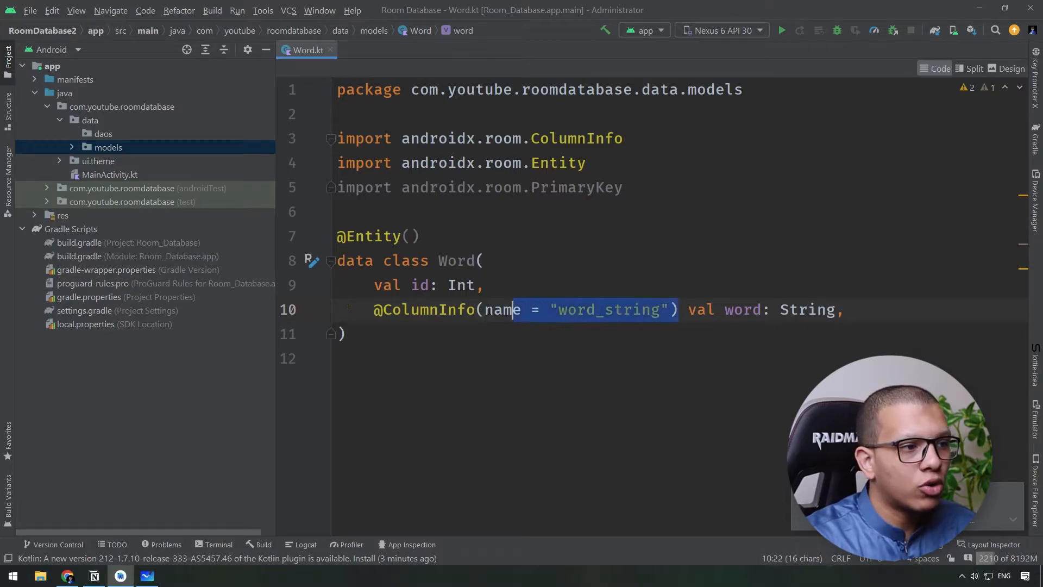
pyautogui.write('@ColumnInfo(name = "word_string")')
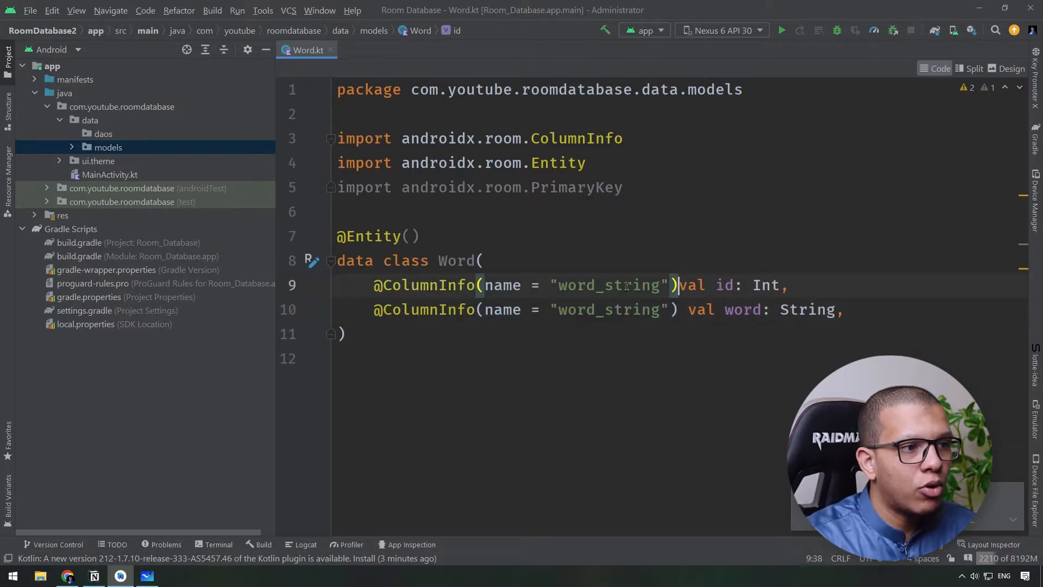
pyautogui.write('word_id')
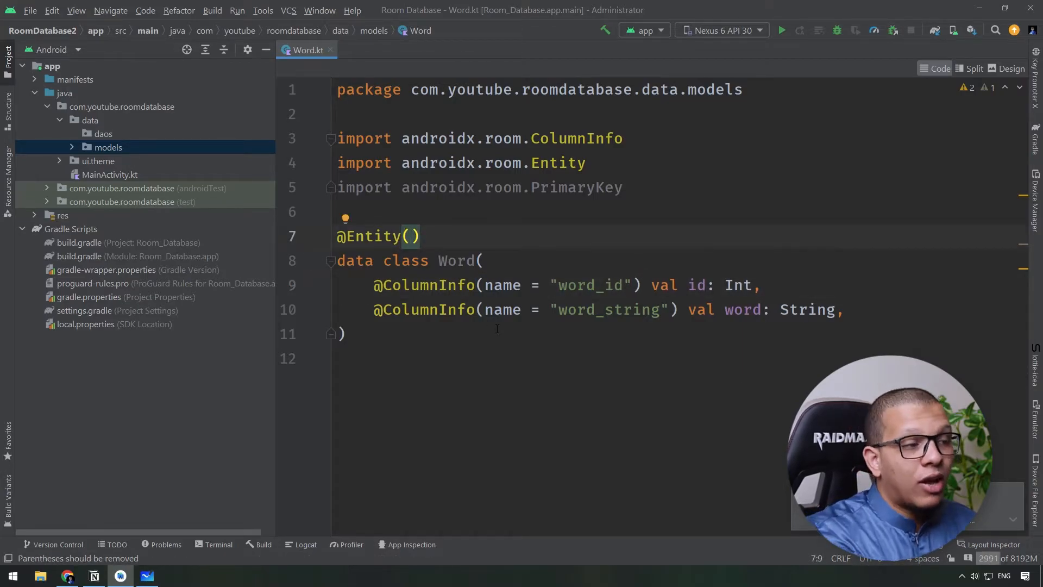
pyautogui.write('tableName = "word_table')
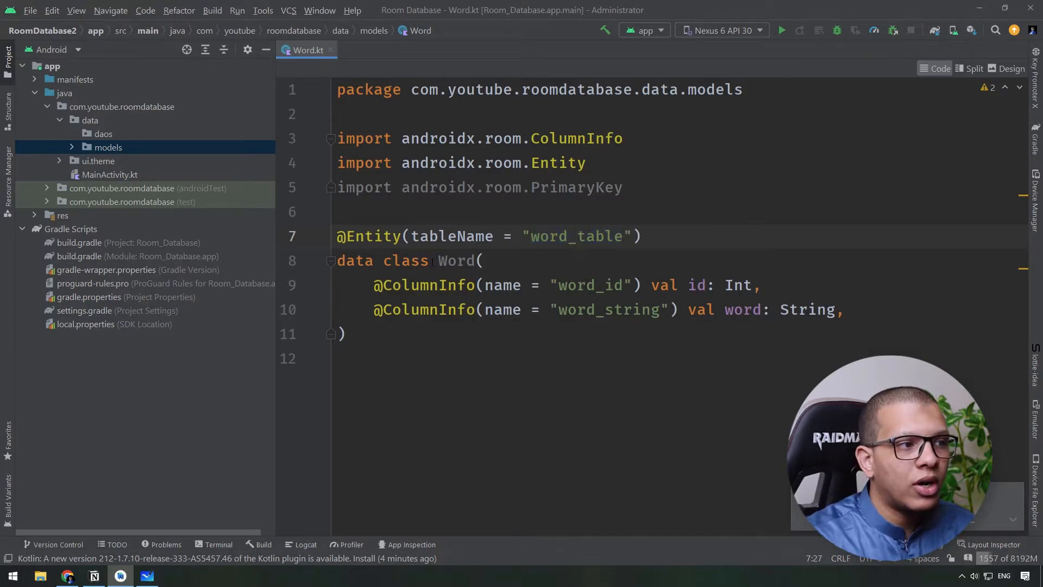
pyautogui.doubleClick(599, 236)
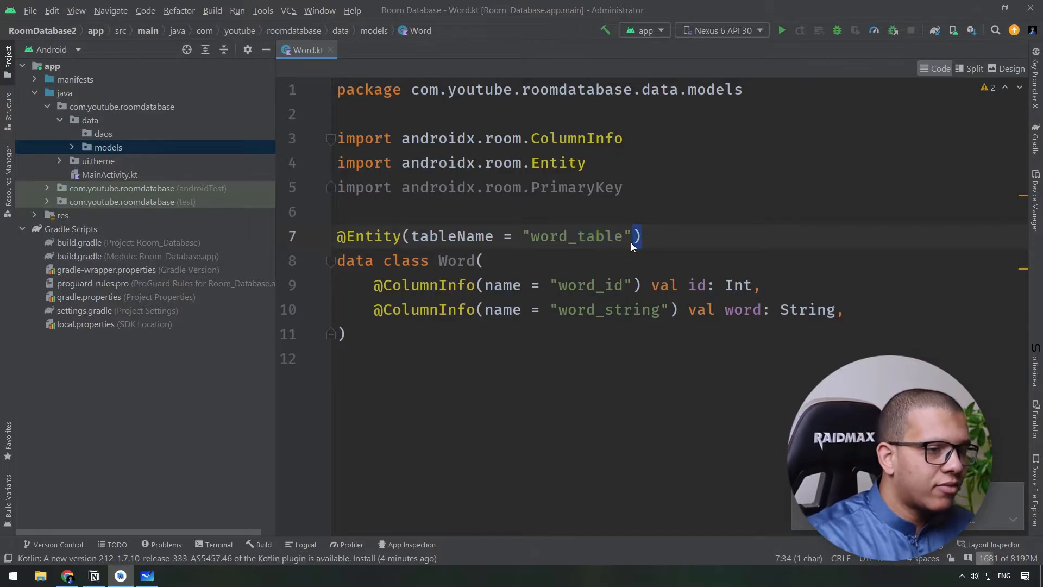
pyautogui.write(', primaryKeys =')
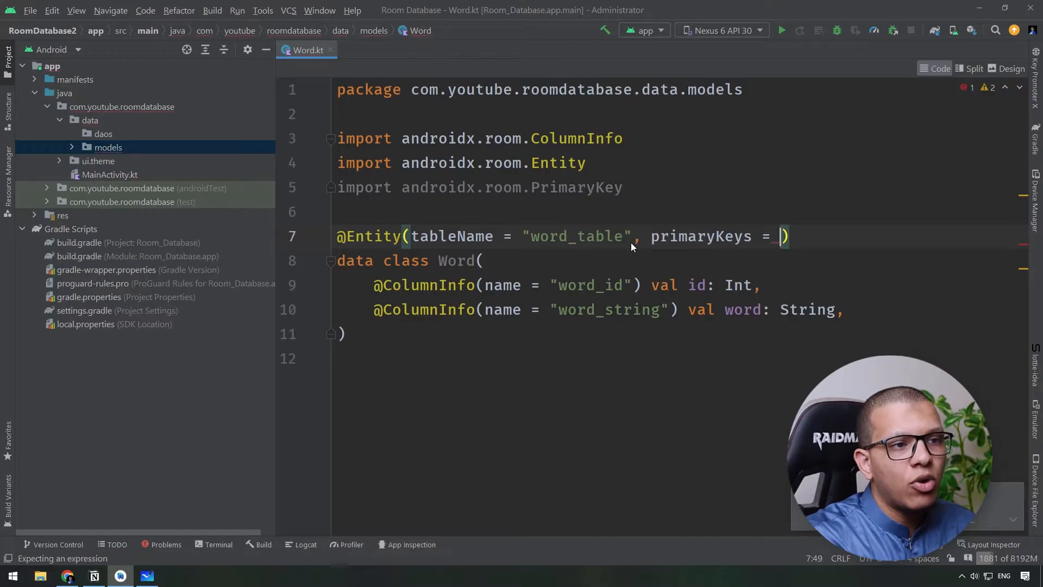
pyautogui.write('arrayOf("')
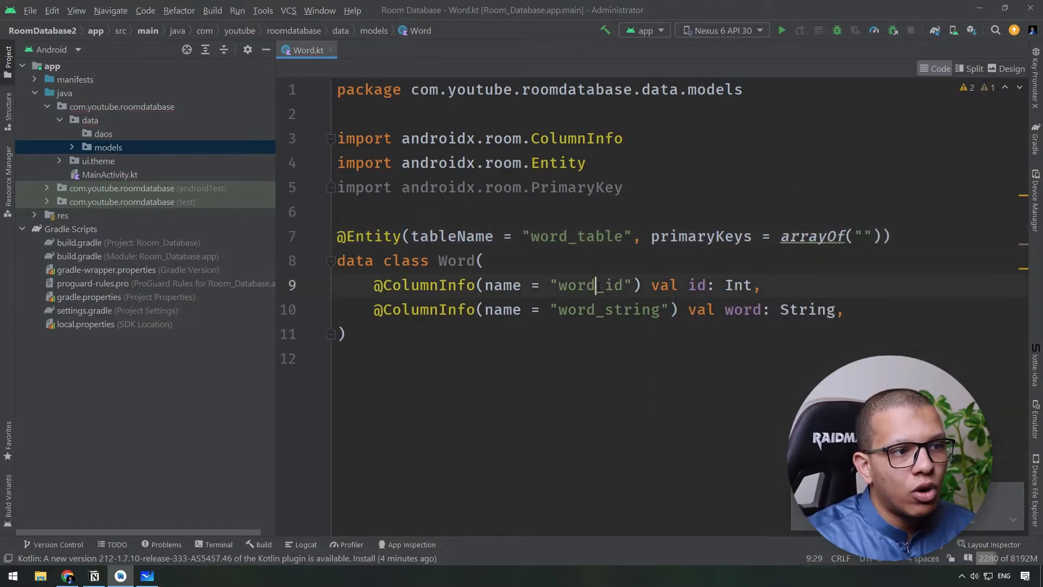
pyautogui.doubleClick(606, 309)
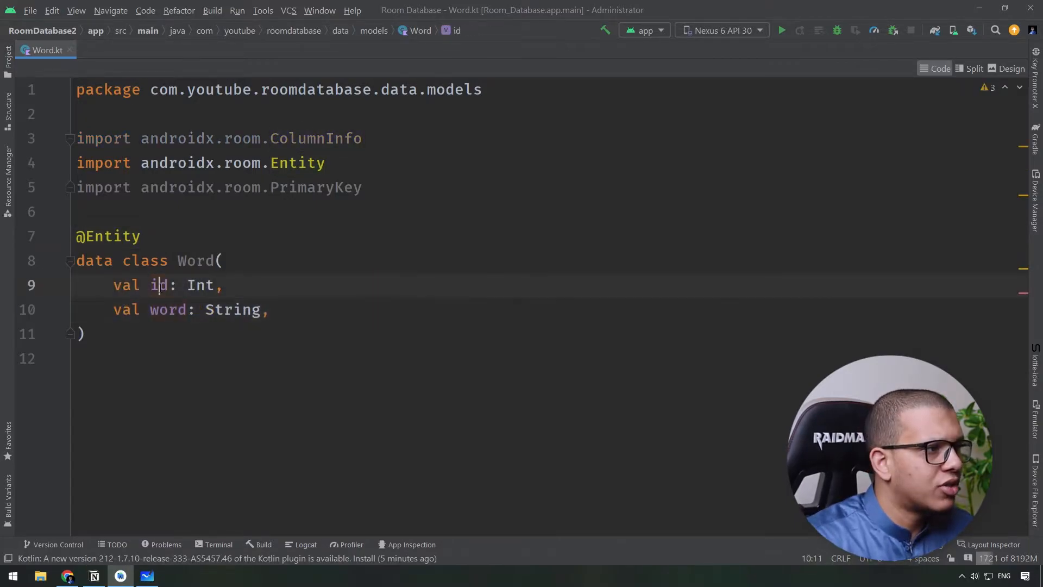
pyautogui.write('@PrimaryKey(')
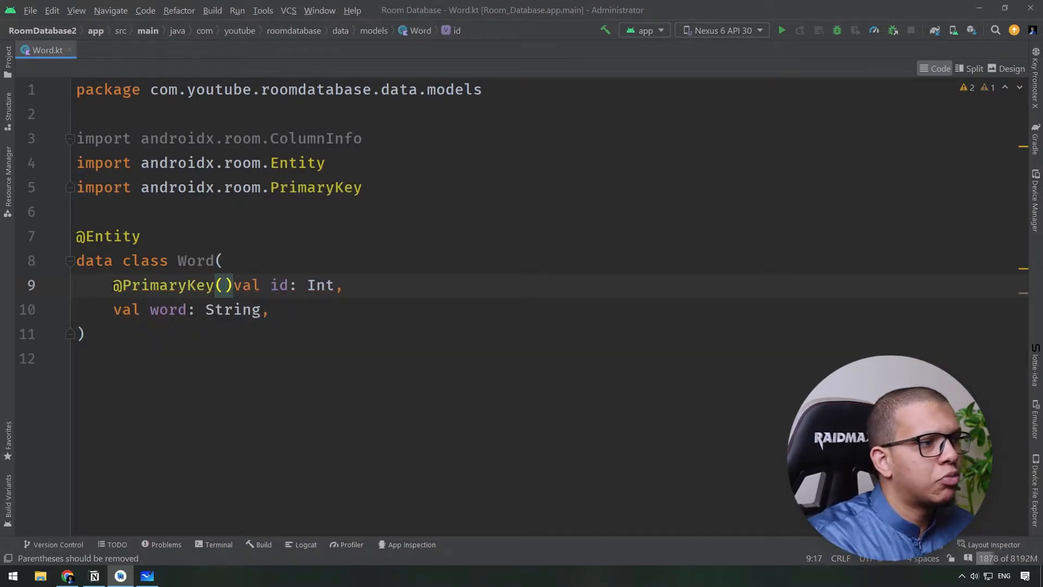
pyautogui.write('autoGenerate = true')
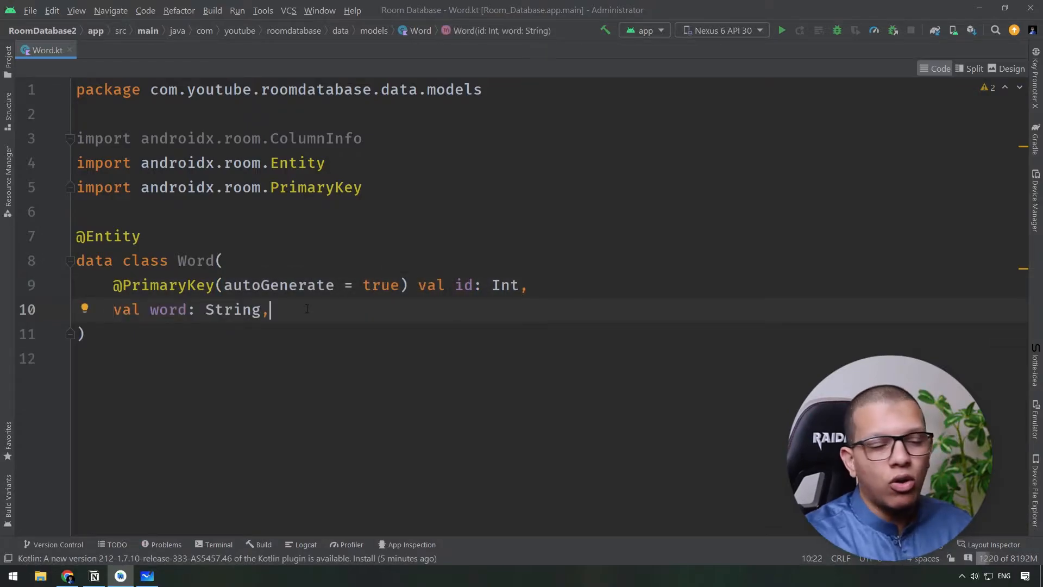
pyautogui.press('enter')
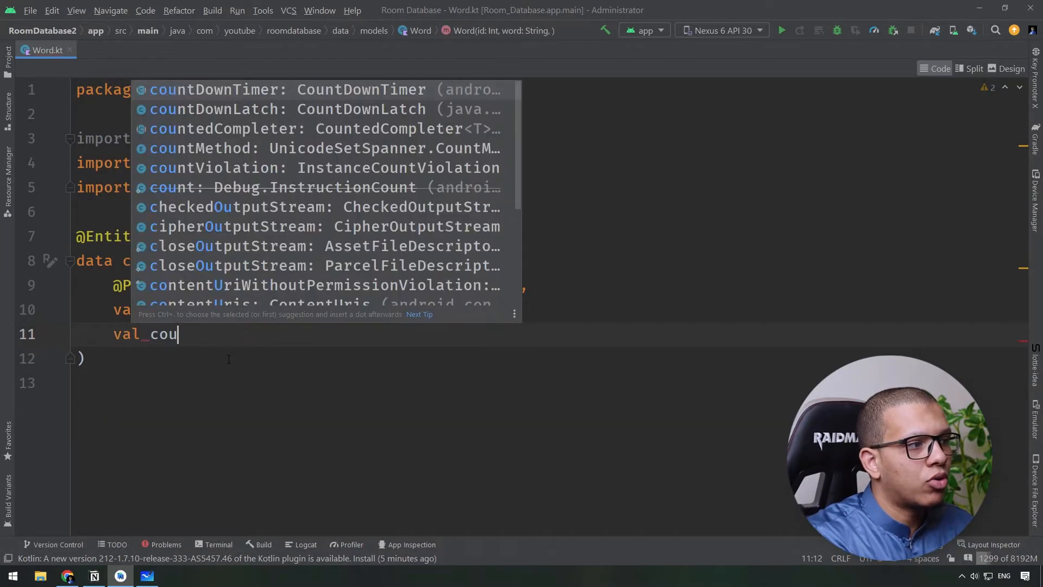
pyautogui.write('nter :')
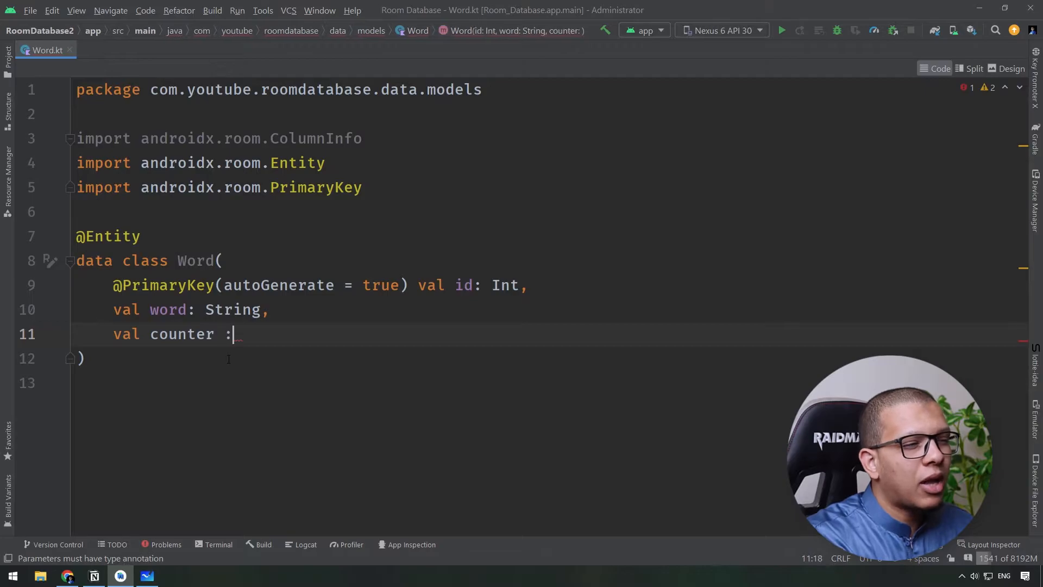
pyautogui.write('Int')
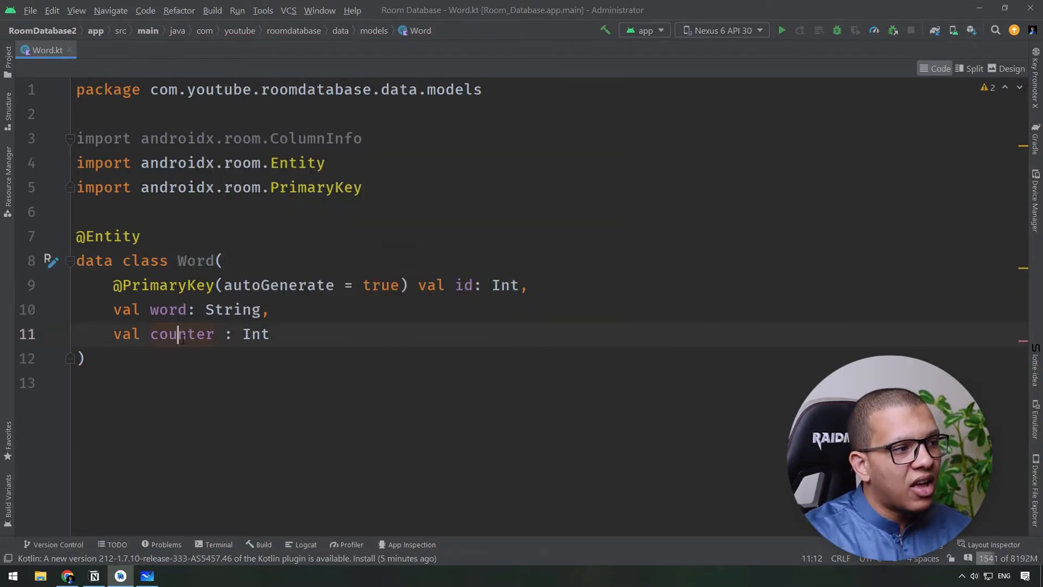
pyautogui.doubleClick(181, 334)
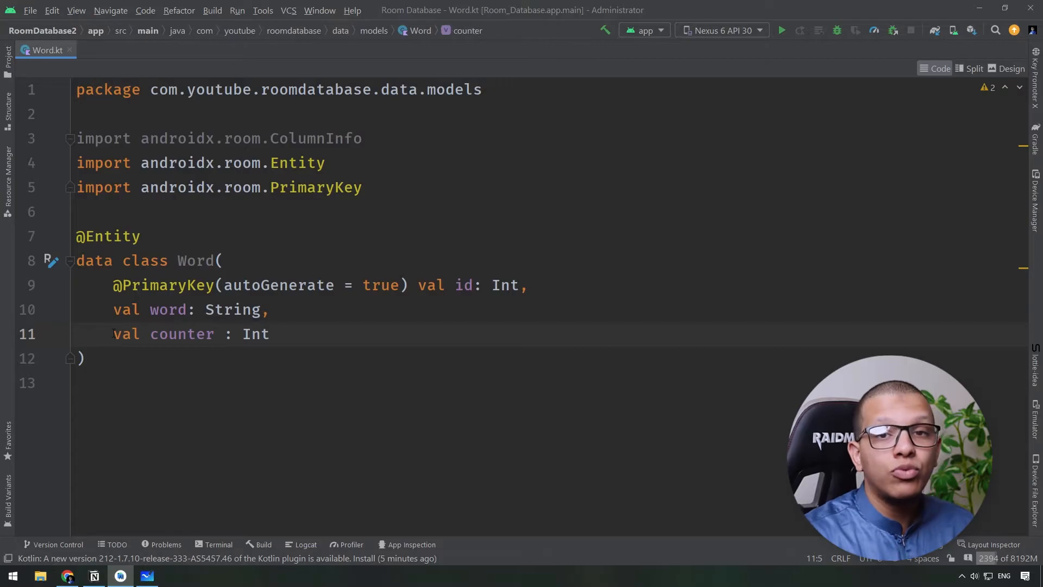
pyautogui.write('@I')
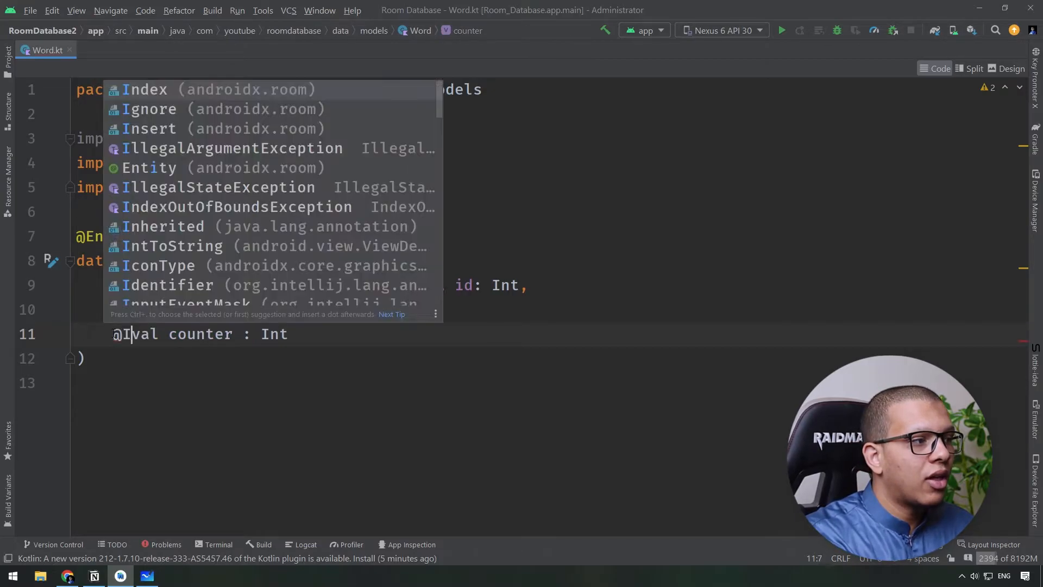
pyautogui.click(150, 109)
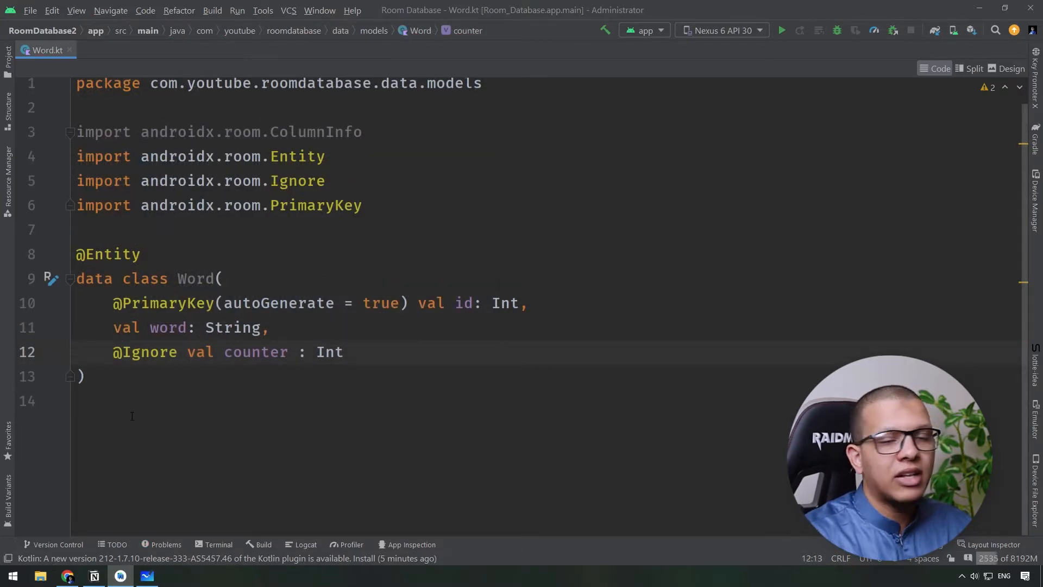
pyautogui.doubleClick(144, 352)
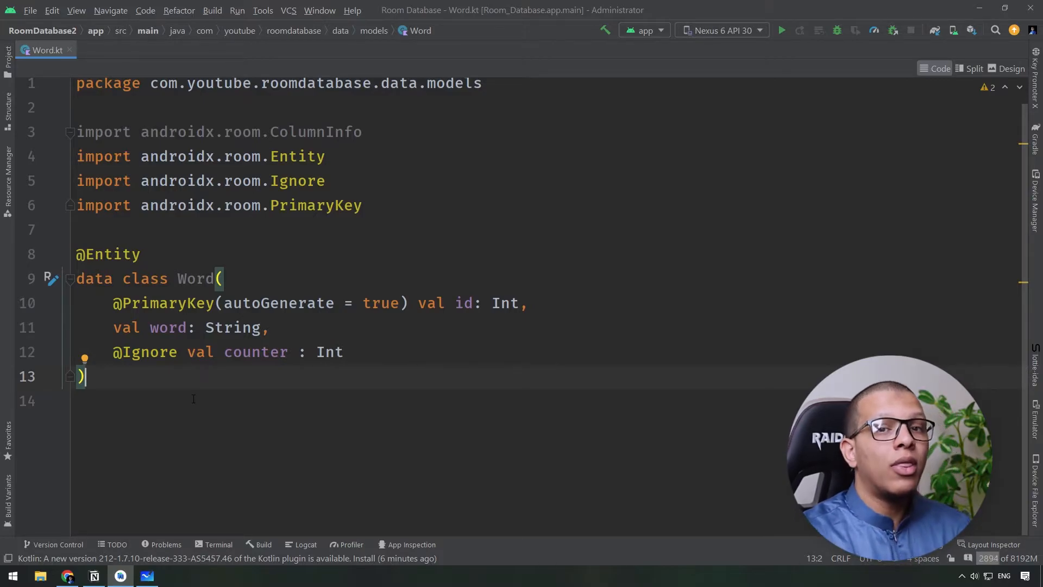
pyautogui.write('()')
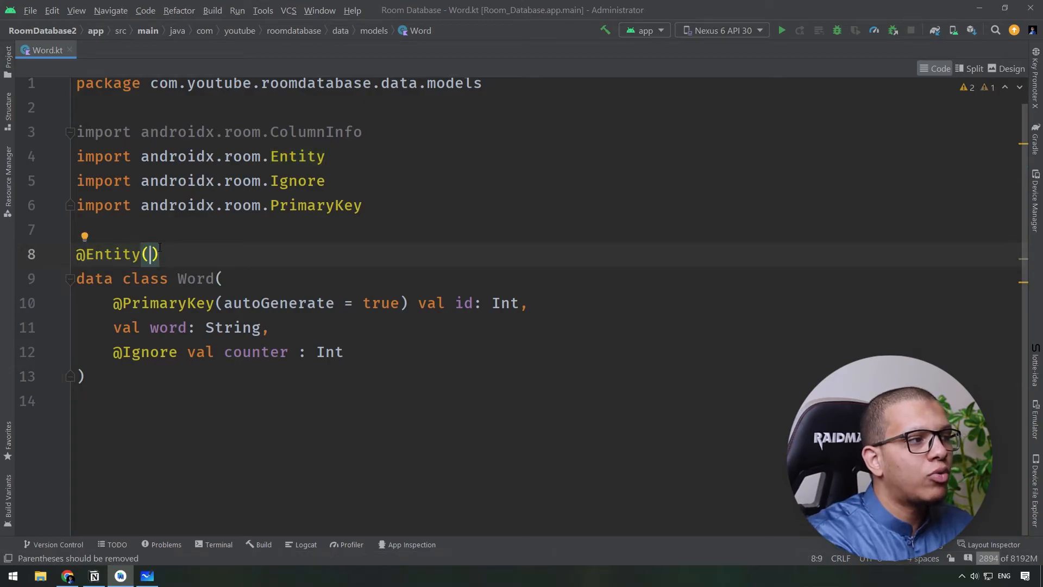
pyautogui.write('in')
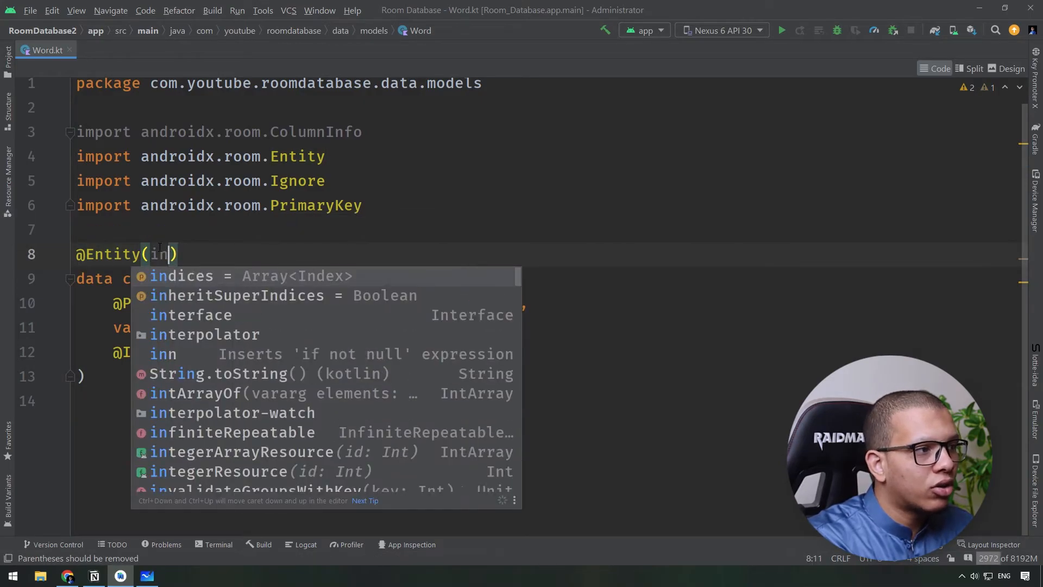
pyautogui.write('g')
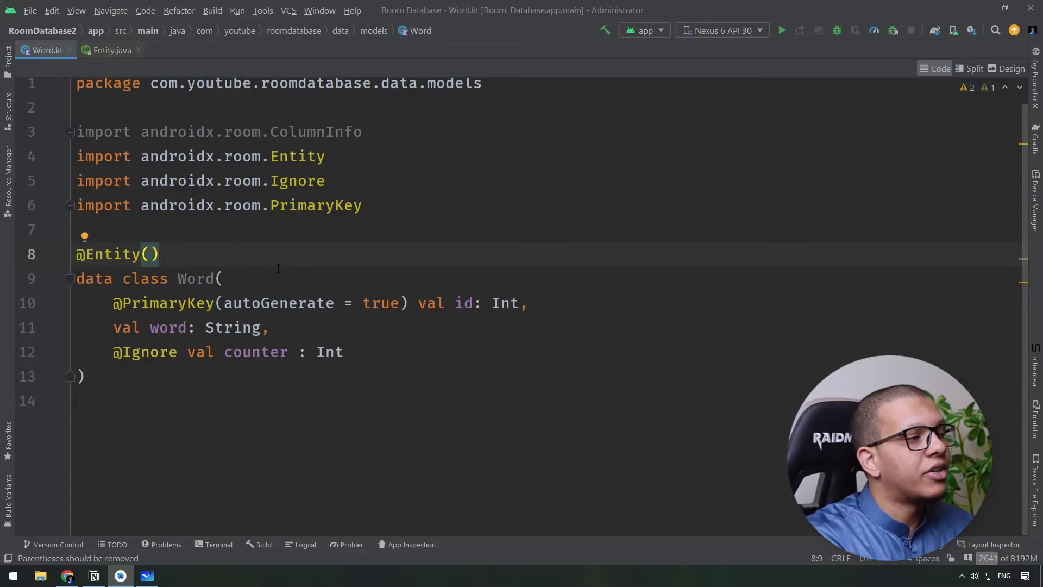
pyautogui.write('indices =')
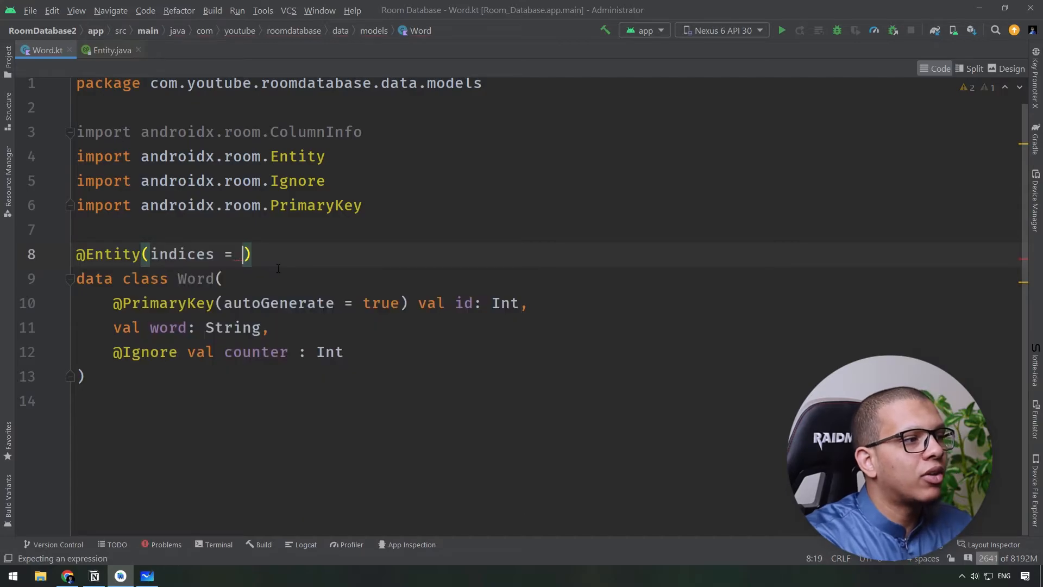
pyautogui.write('[Index(')
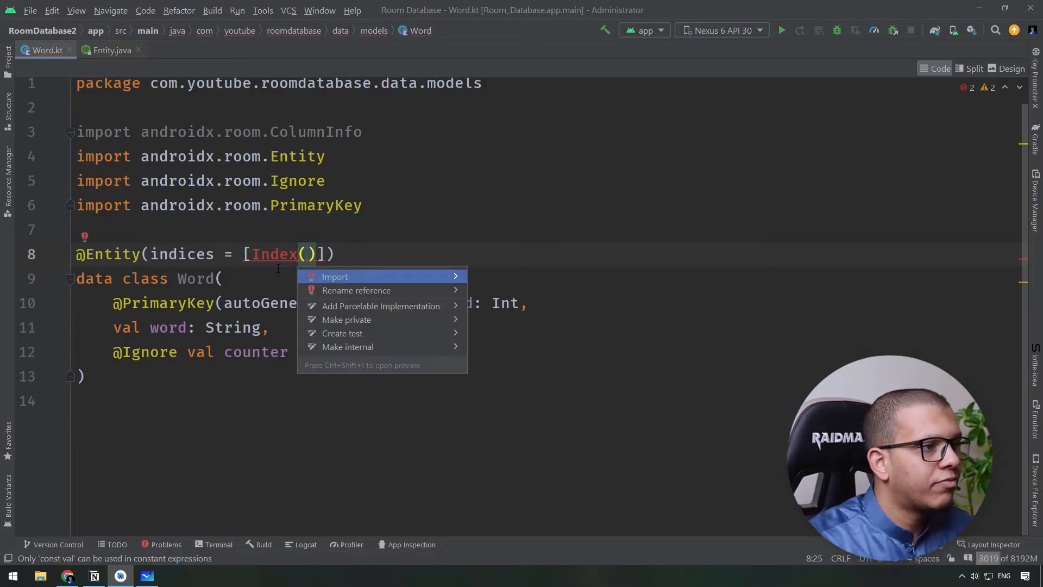
pyautogui.click(334, 277)
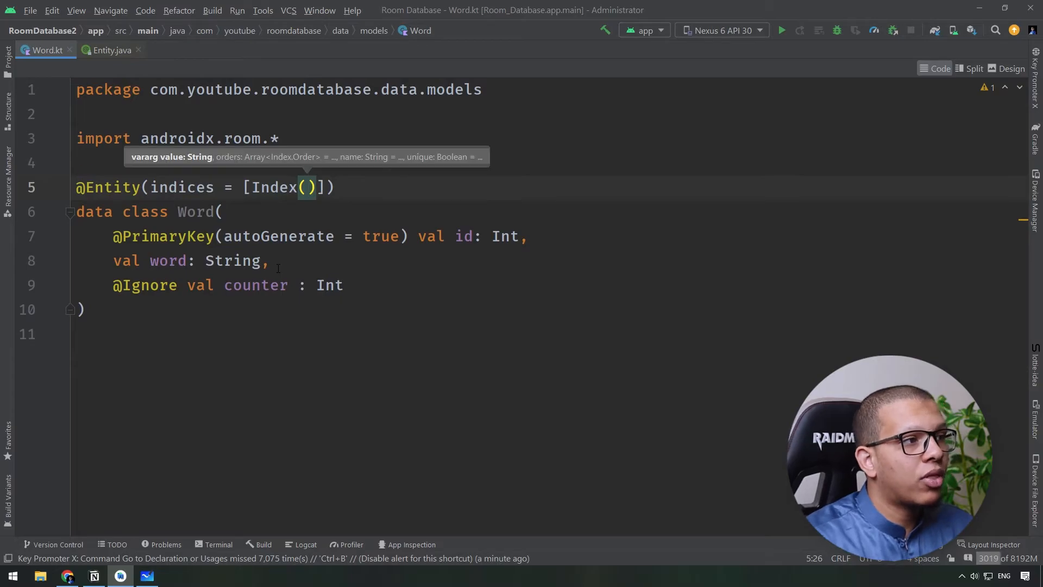
pyautogui.click(298, 187)
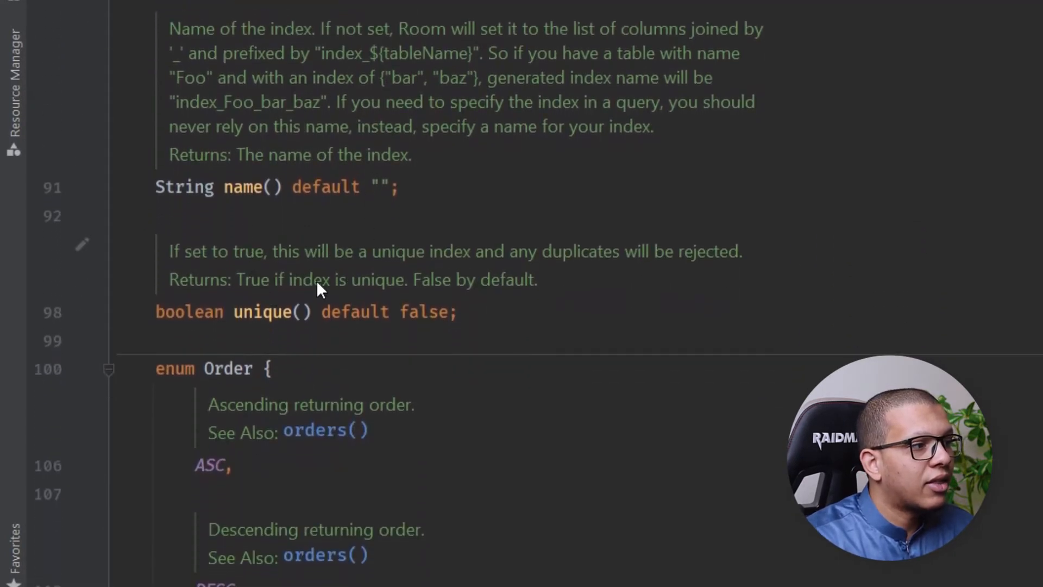
# Review the unique option's documentation in the Index.java source.
pyautogui.doubleClick(263, 311)
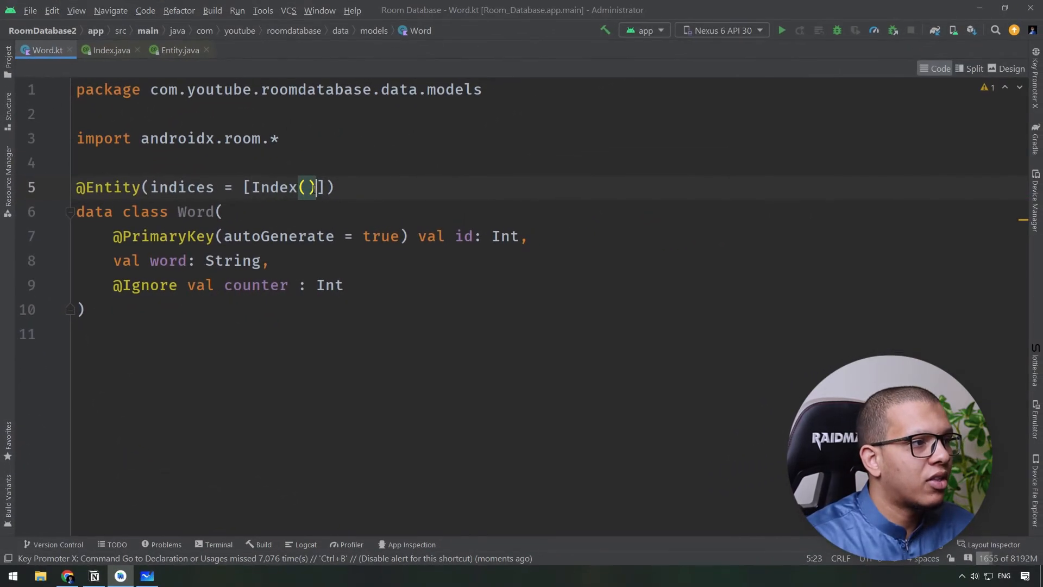
# Fill the Index with value = ["word"] and unique = true, accepting the unique completion.
pyautogui.write('value = p')
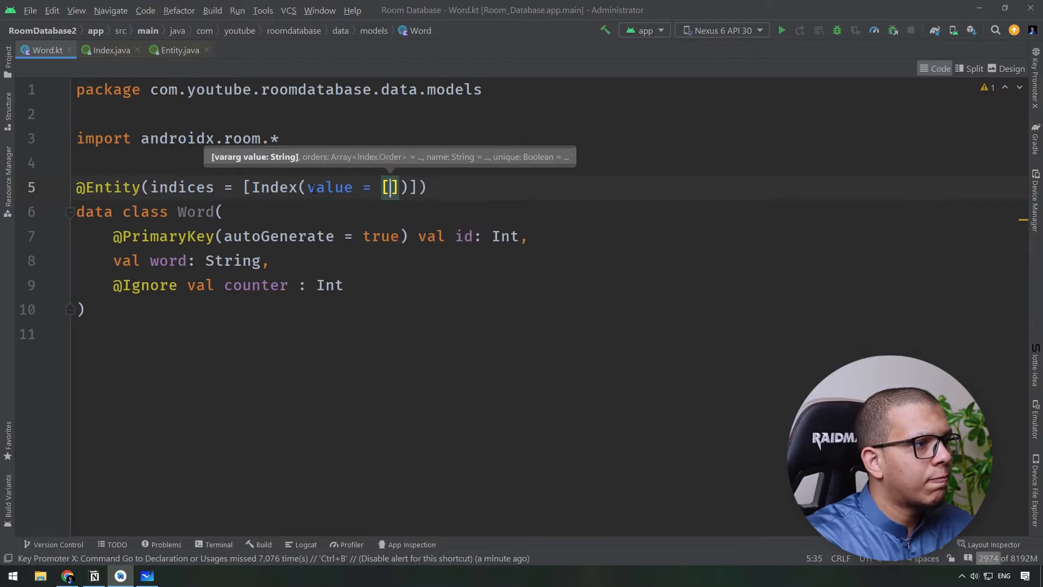
pyautogui.write('"word"')
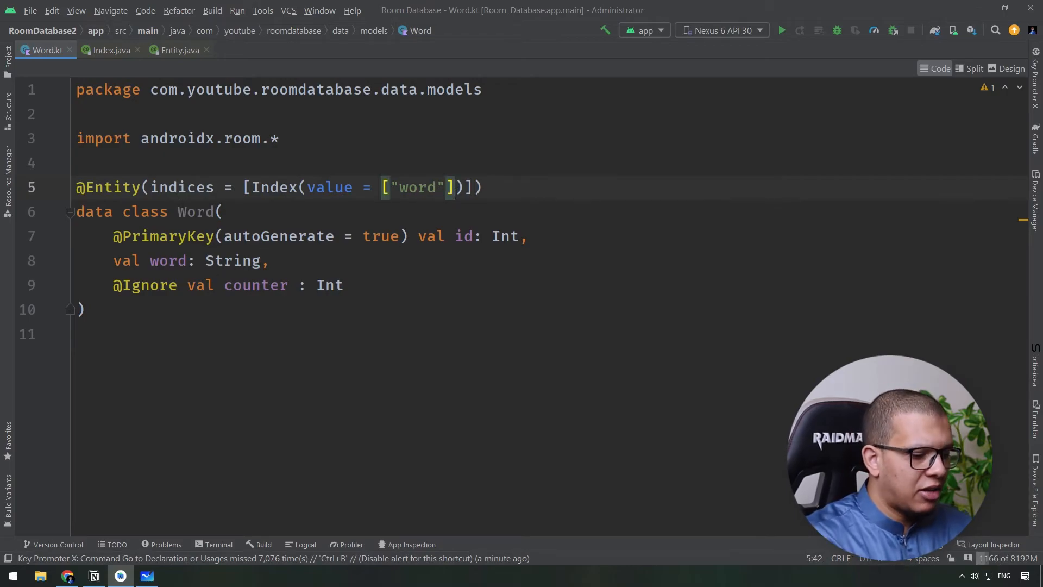
pyautogui.write(', uni')
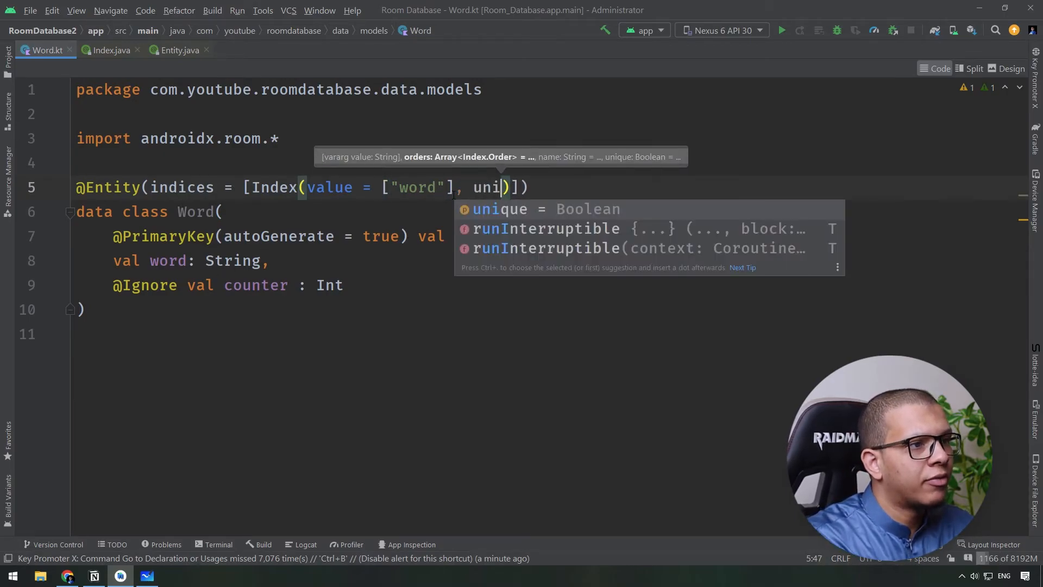
pyautogui.press('Tab')
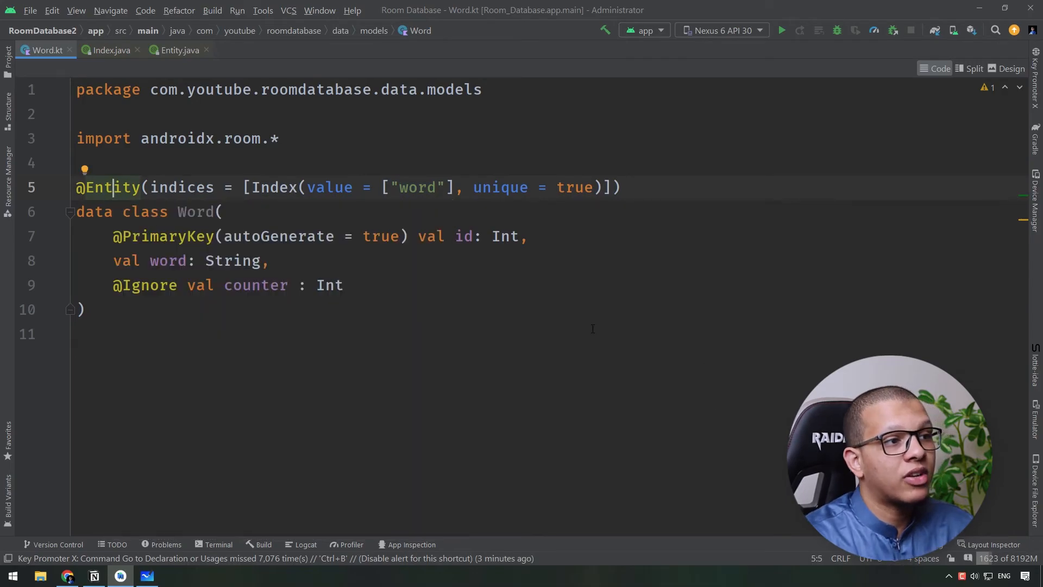
# Highlight the unique = true argument to review it, then clear the selection.
pyautogui.moveTo(473, 187); pyautogui.dragTo(599, 186)
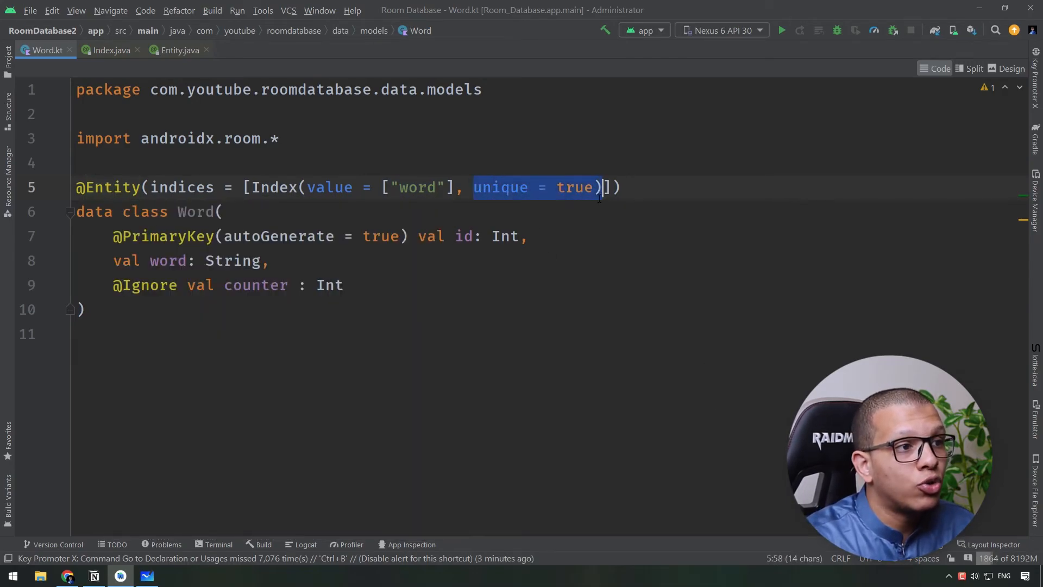
pyautogui.click(176, 333)
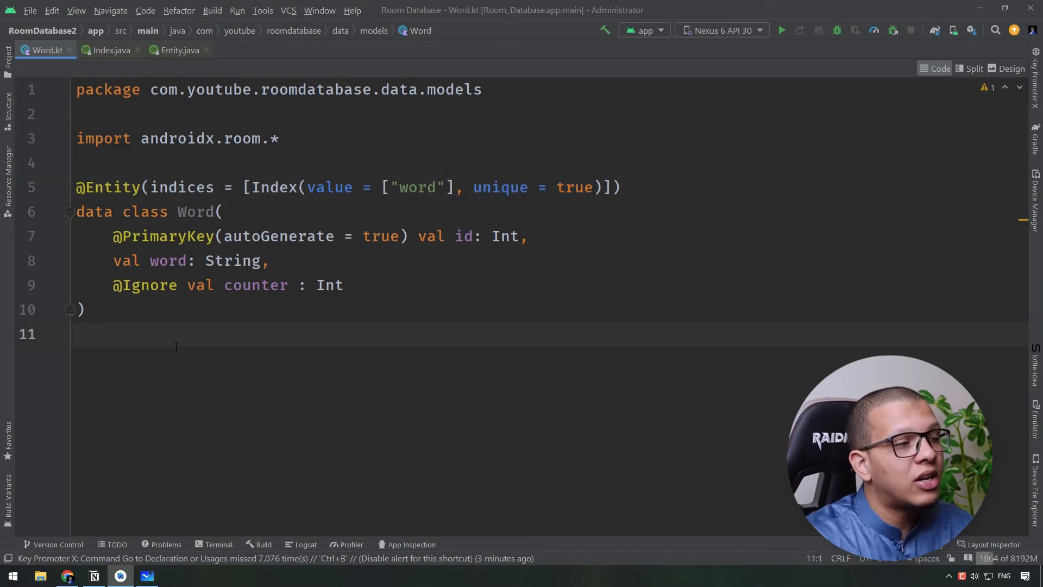
pyautogui.doubleClick(195, 211)
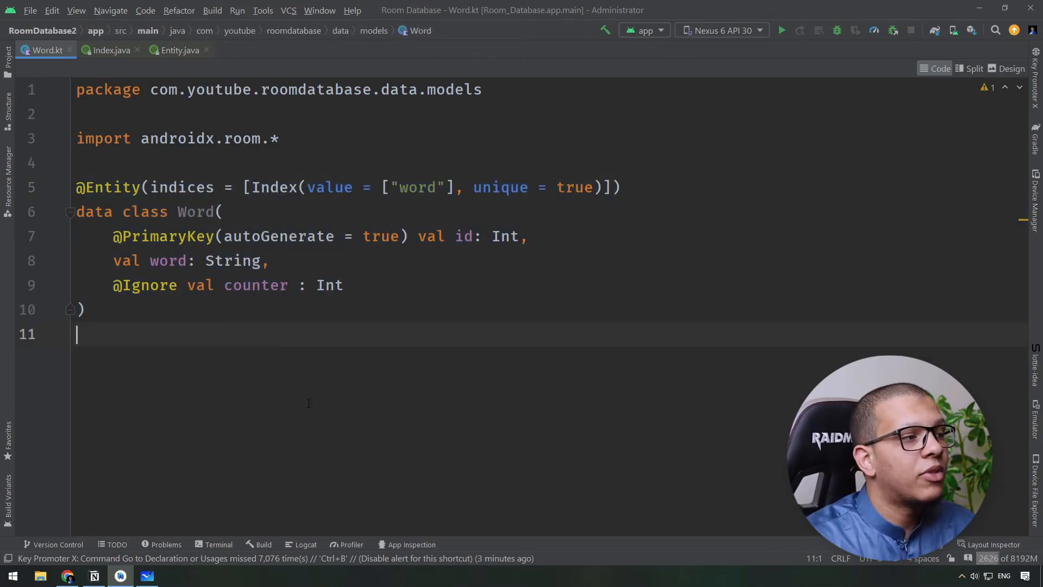
pyautogui.click(160, 284)
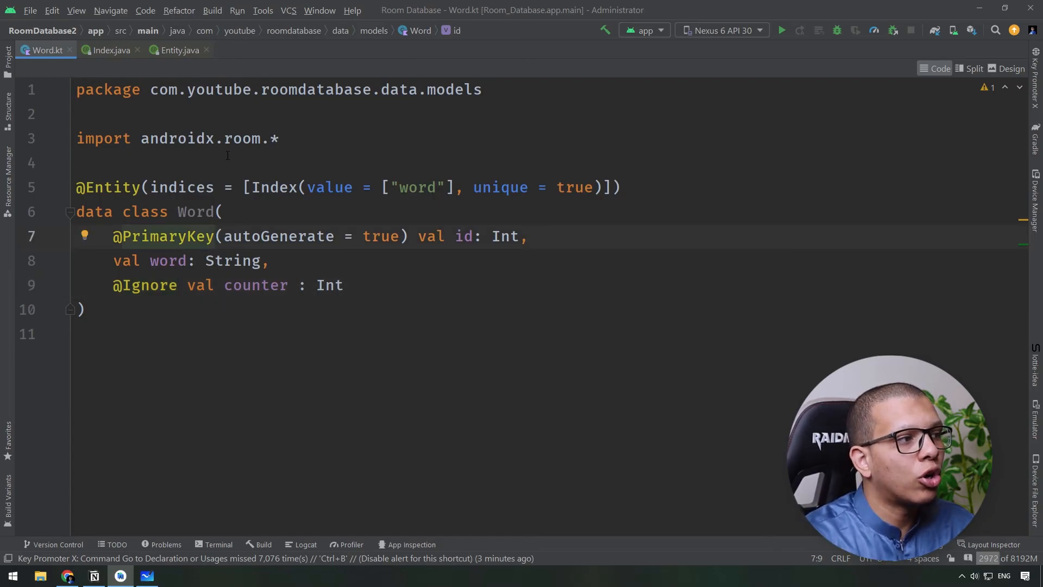
pyautogui.doubleClick(195, 211)
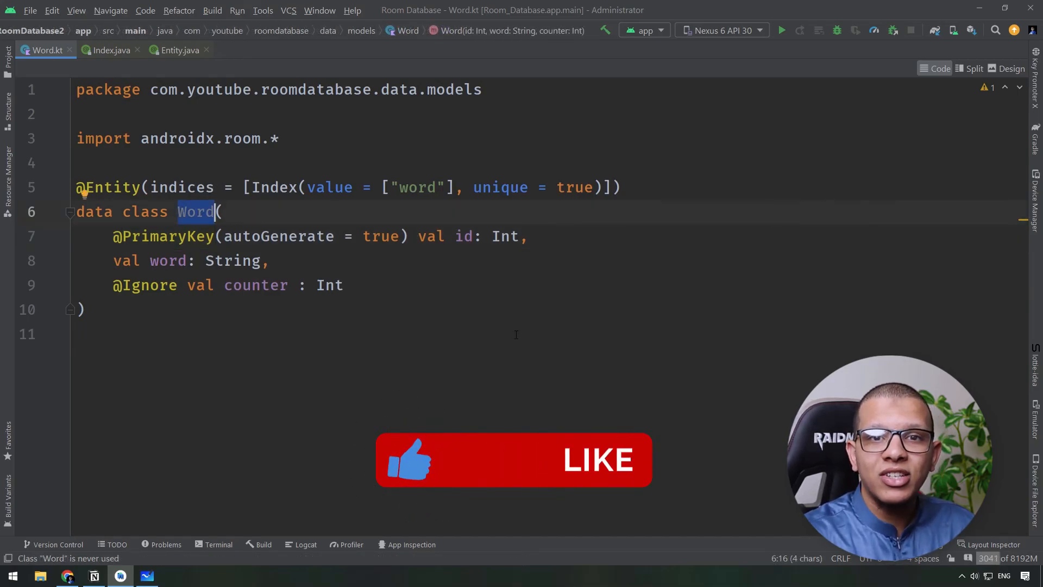